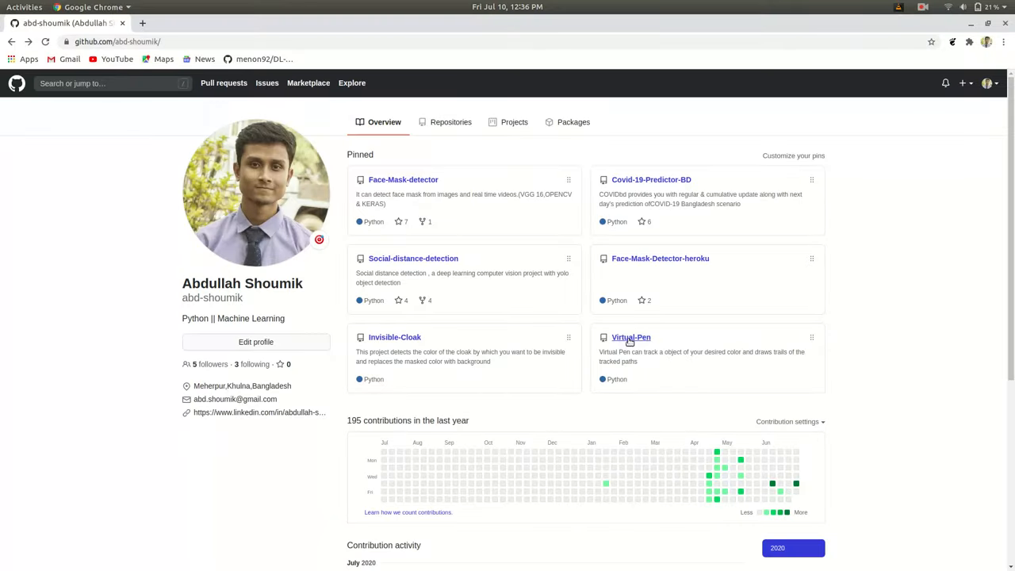
Step: Open the pinned Invisible-Cloak repository in a new browser tab
right_click(394, 336)
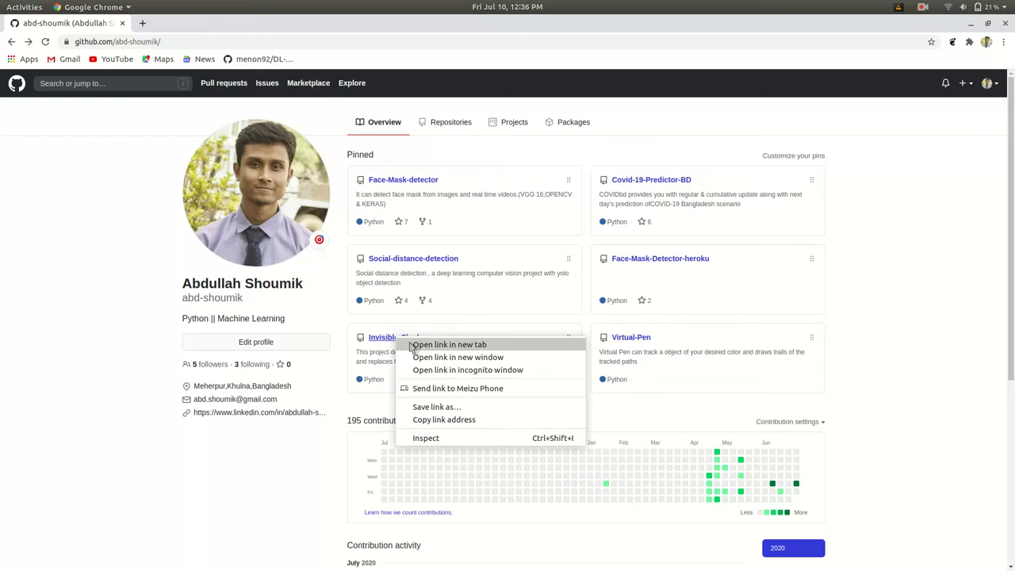
left_click(451, 344)
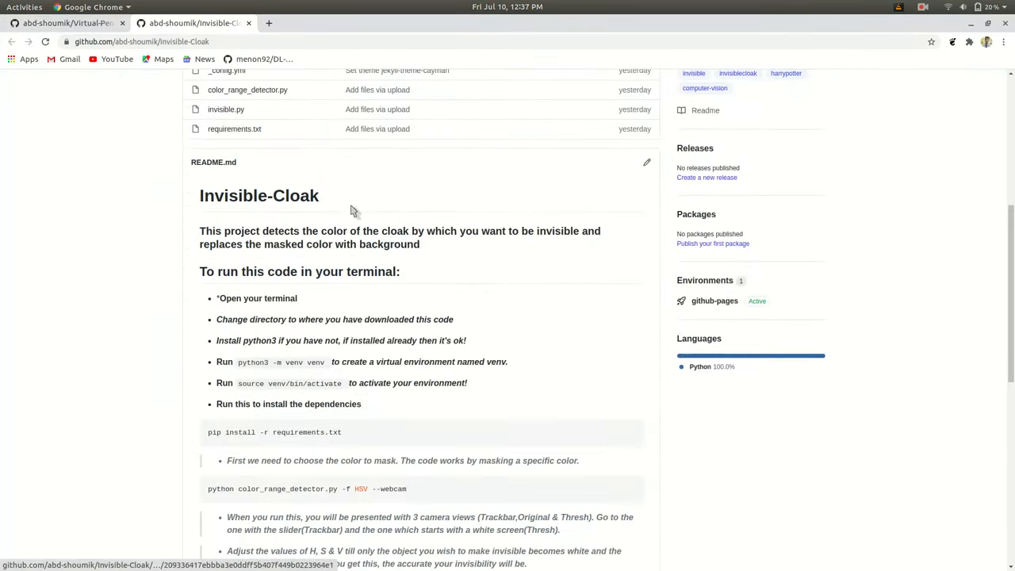
scroll("down", 3)
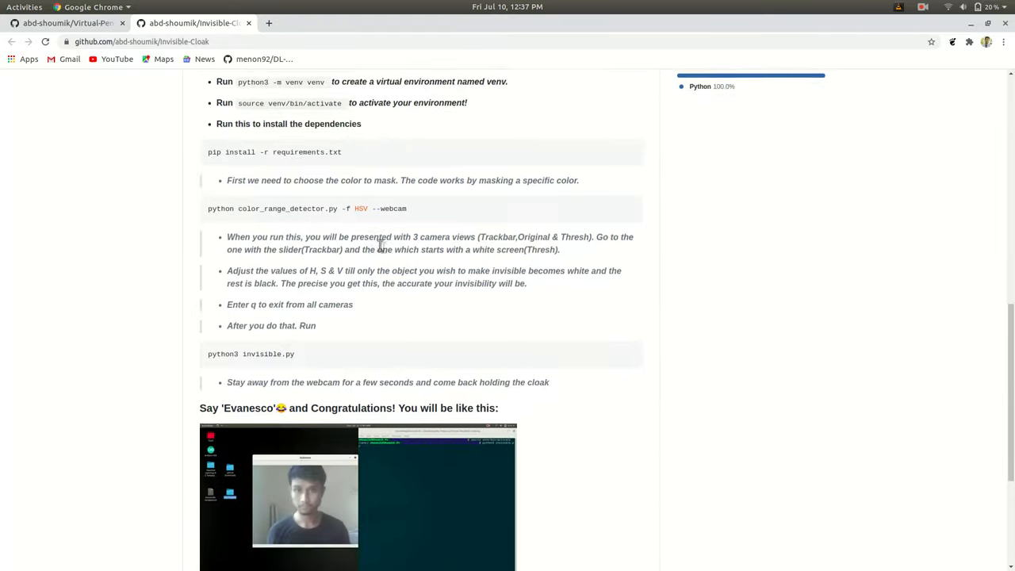
Step: Return to the Virtual-Pen tab and scroll through its README
left_click(66, 22)
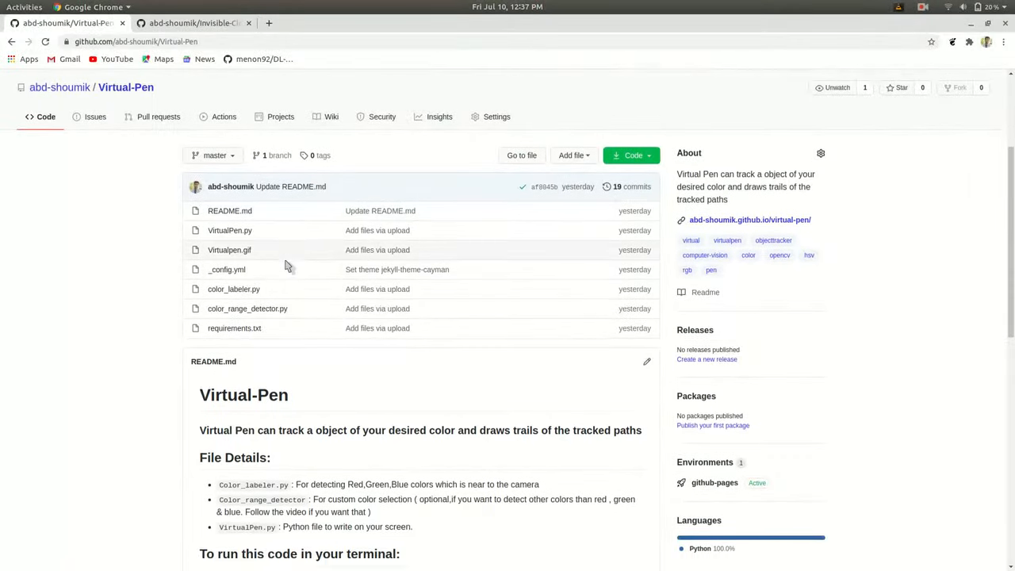
scroll("down", 3)
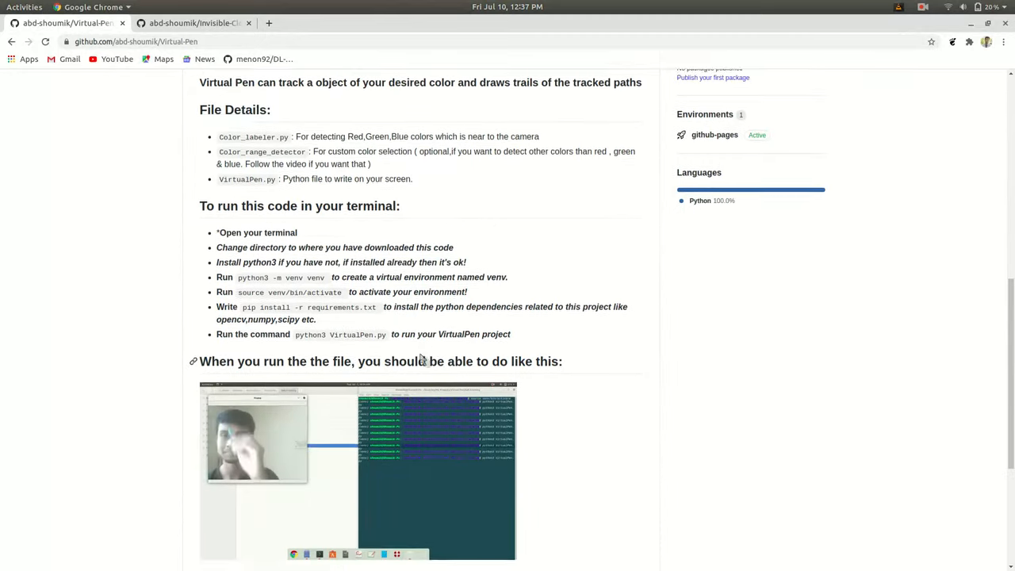
scroll("down", 3)
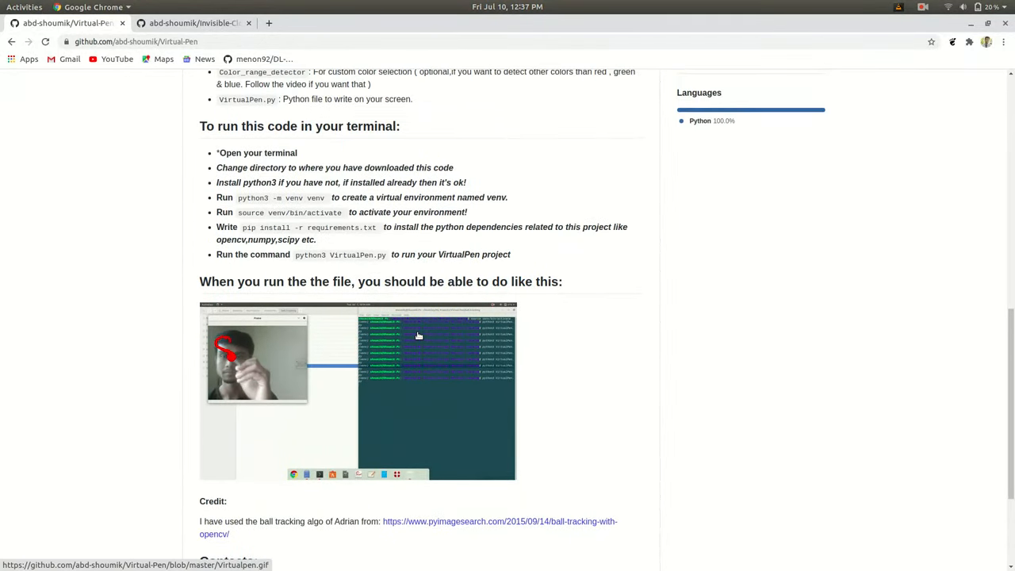
scroll("up", 3)
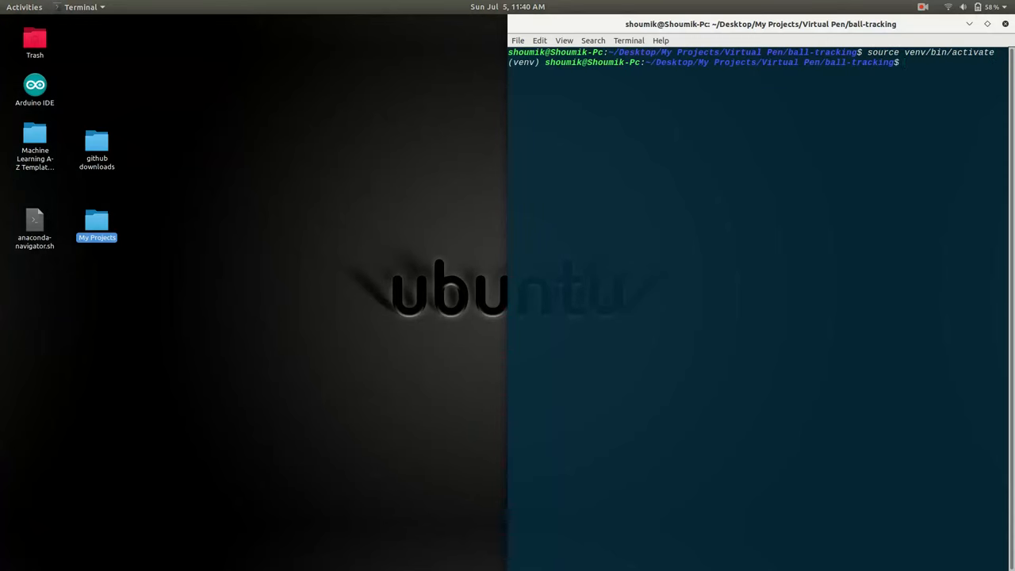
Step: Run 'python3 invisible.py' from the activated (venv) prompt
type("python3 invisible.py")
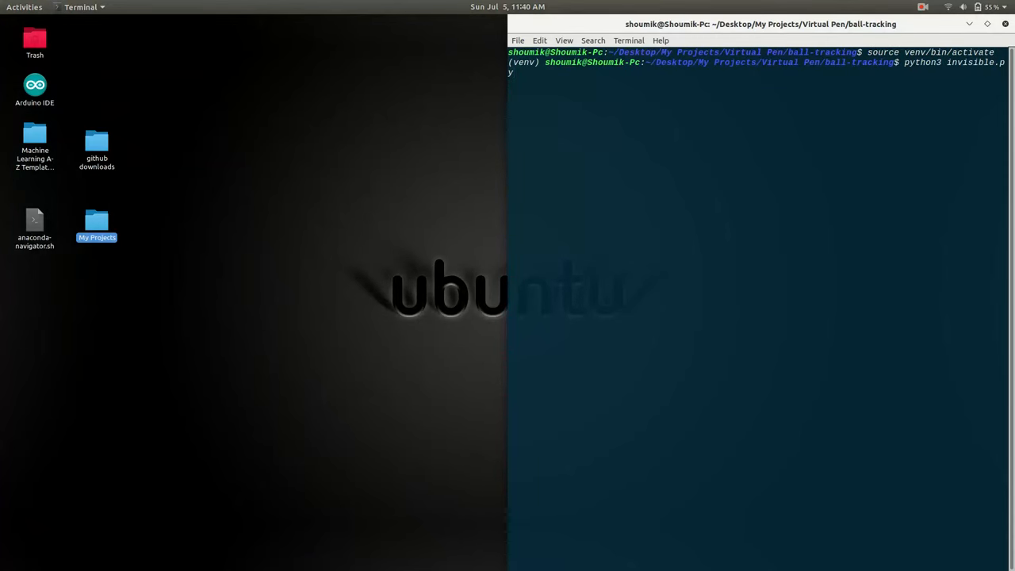
key("Return")
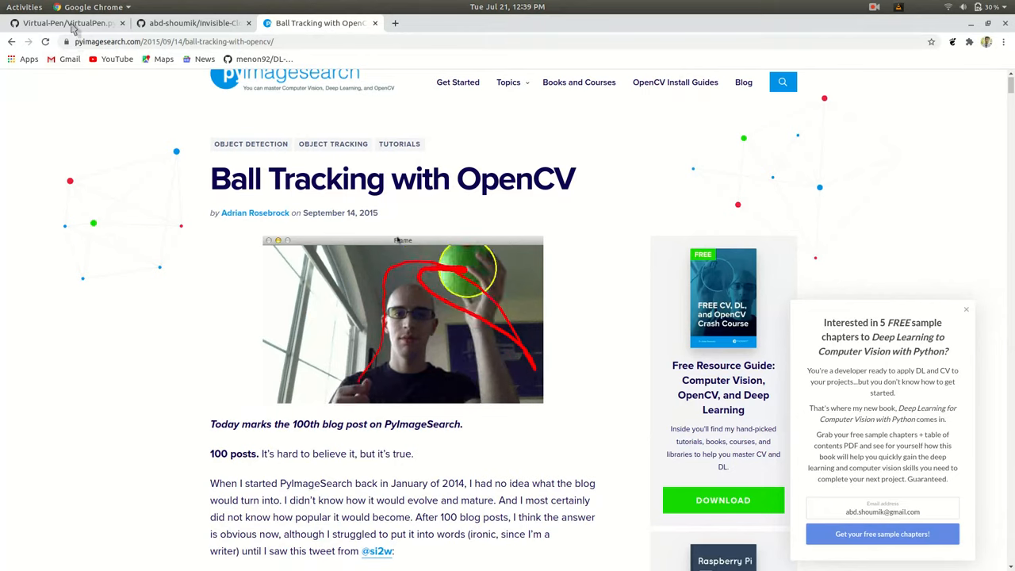
Step: Show VirtualPen.py and scroll to its greenLower/blueLower/redLower HSV boundary lines
left_click(67, 24)
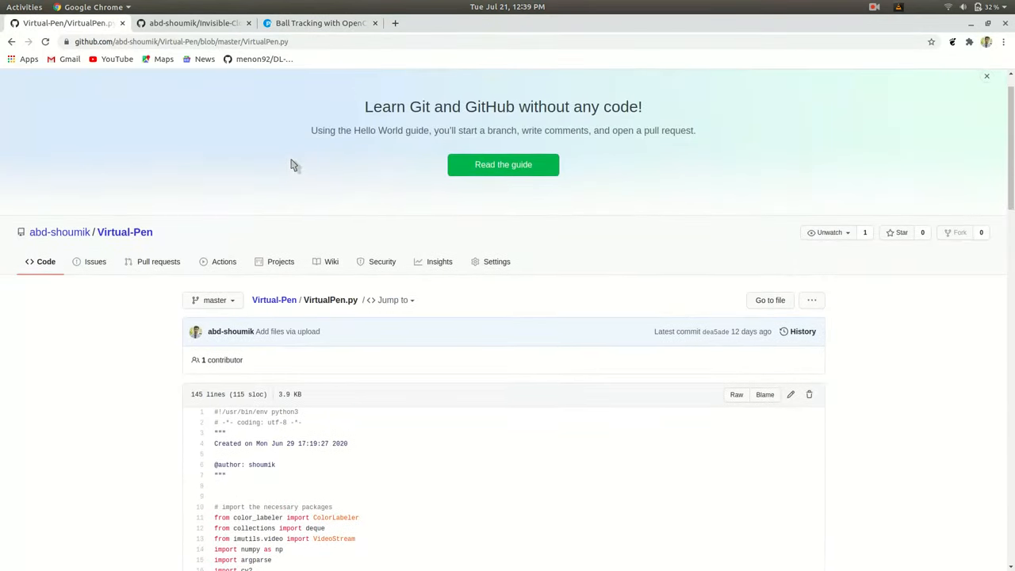
scroll("down", 3)
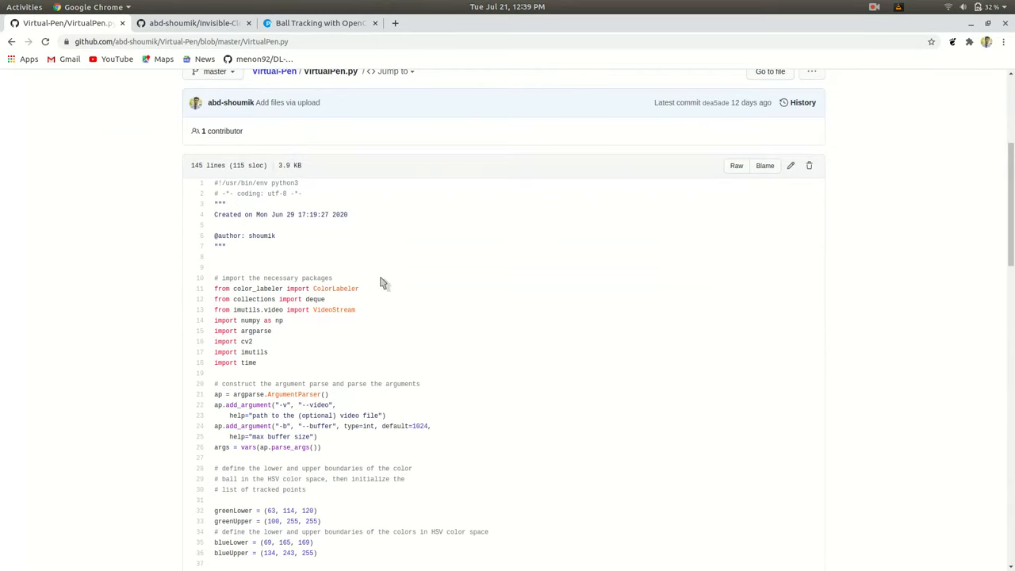
scroll("down", 3)
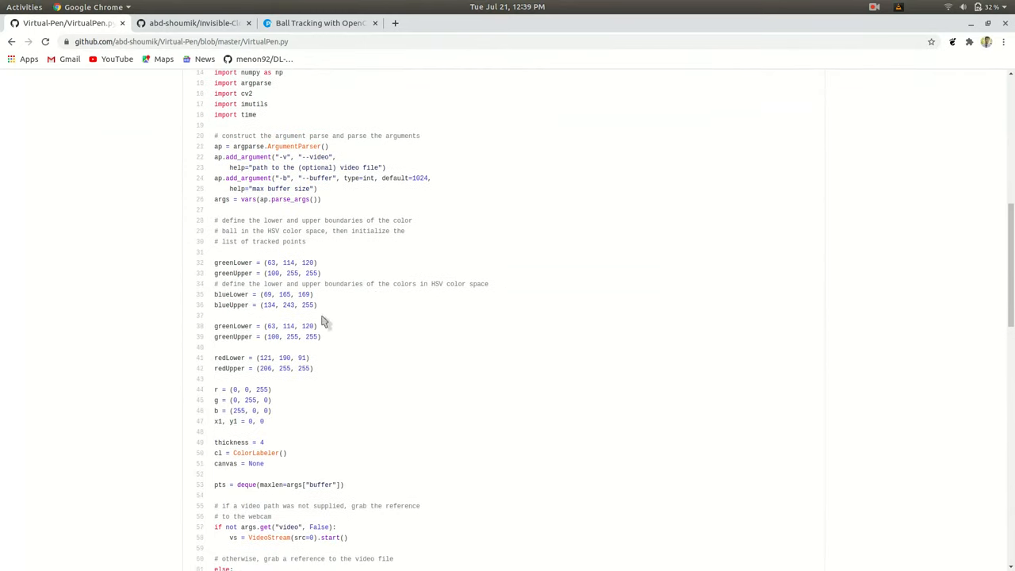
scroll("down", 3)
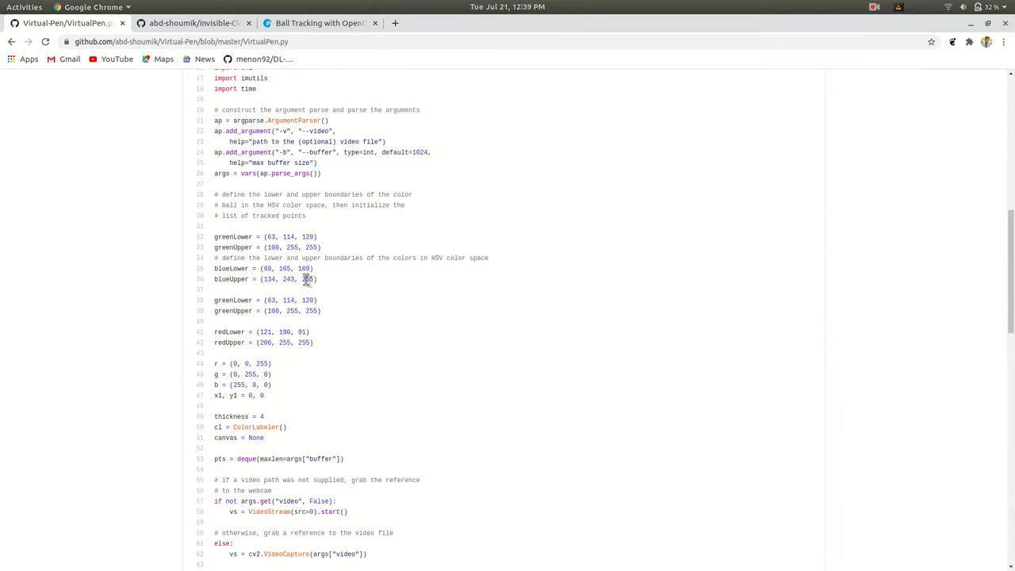
mouse_move(358, 254)
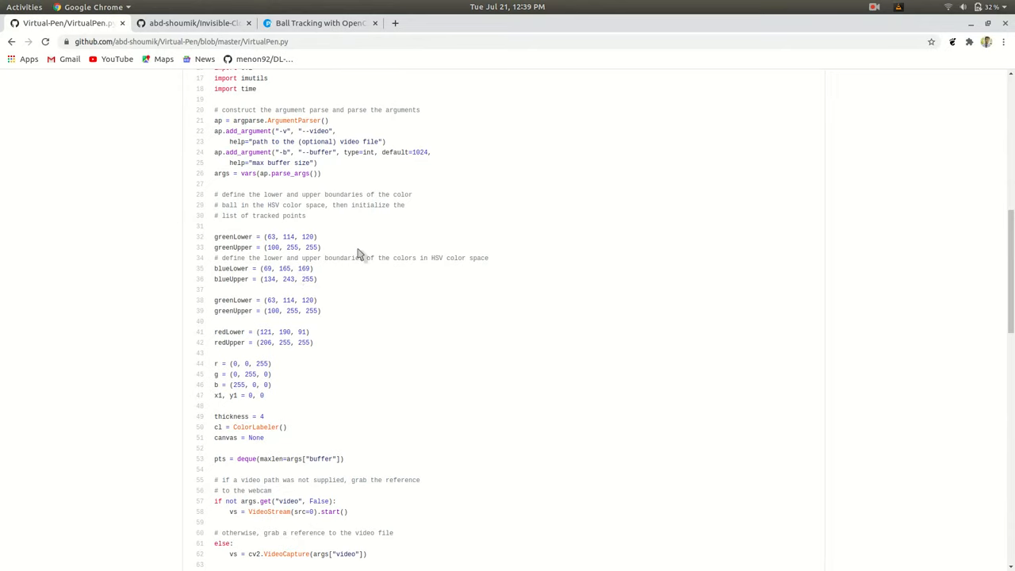
scroll("down", 3)
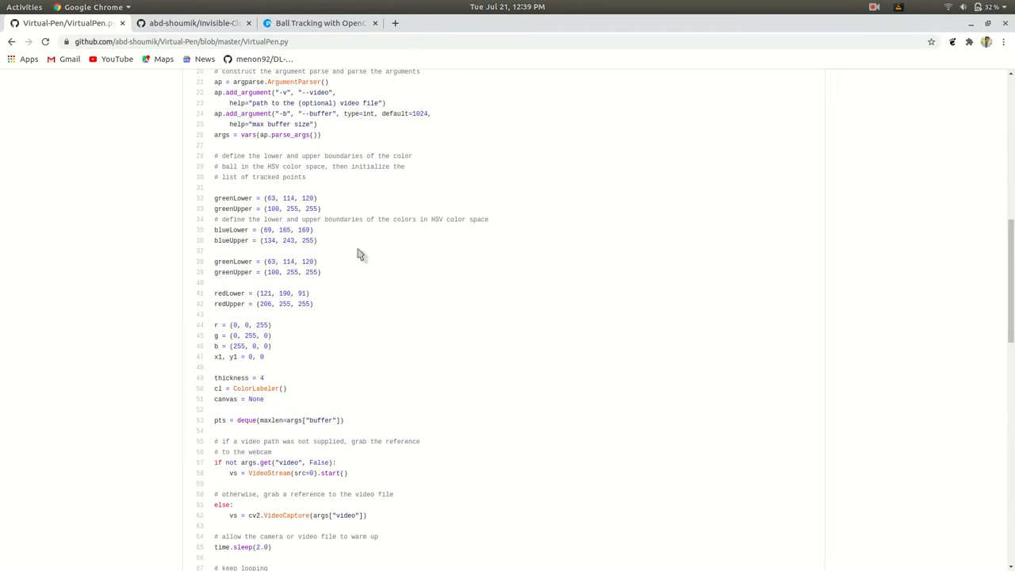
mouse_move(349, 251)
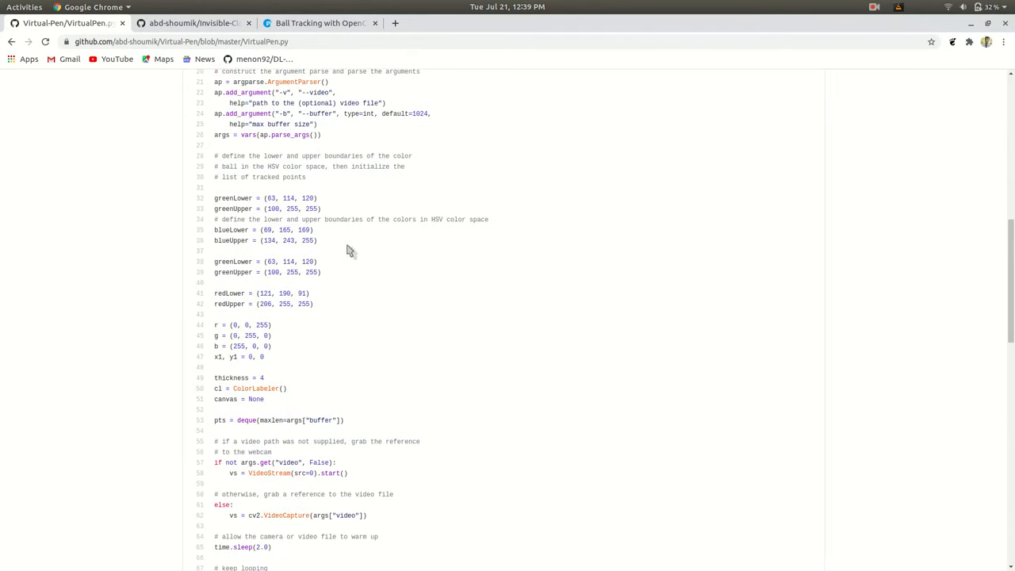
mouse_move(378, 262)
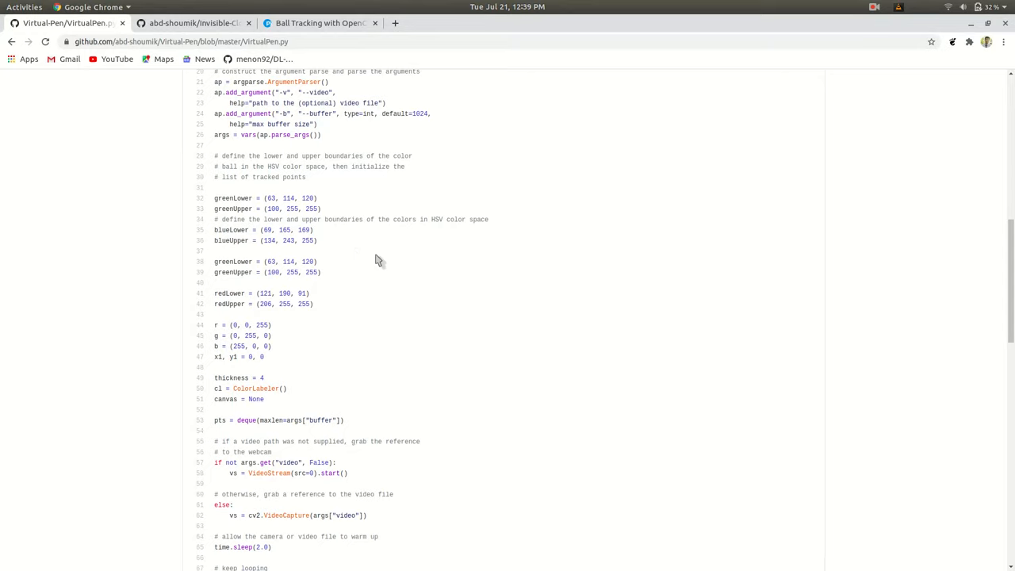
mouse_move(339, 203)
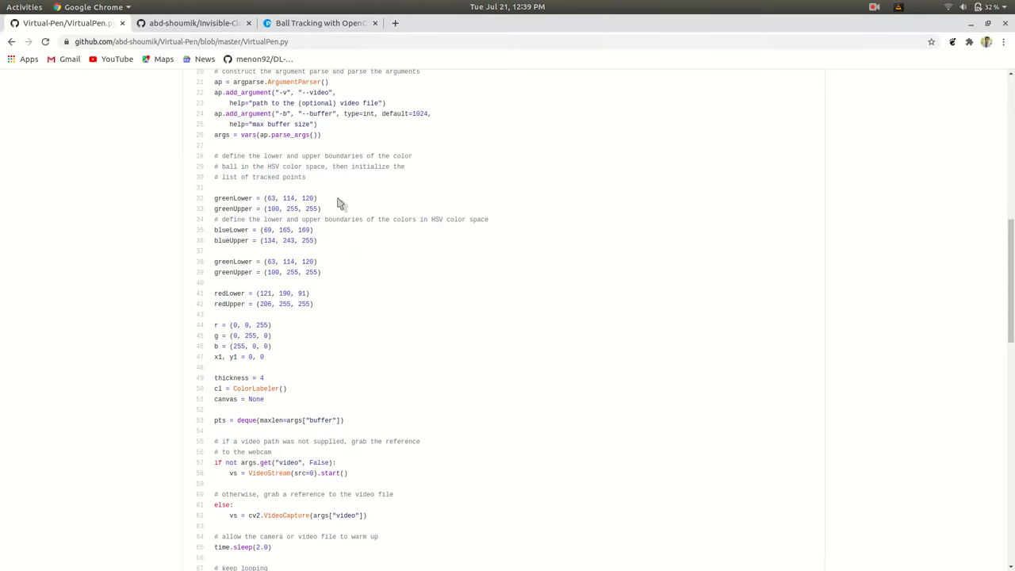
mouse_move(422, 235)
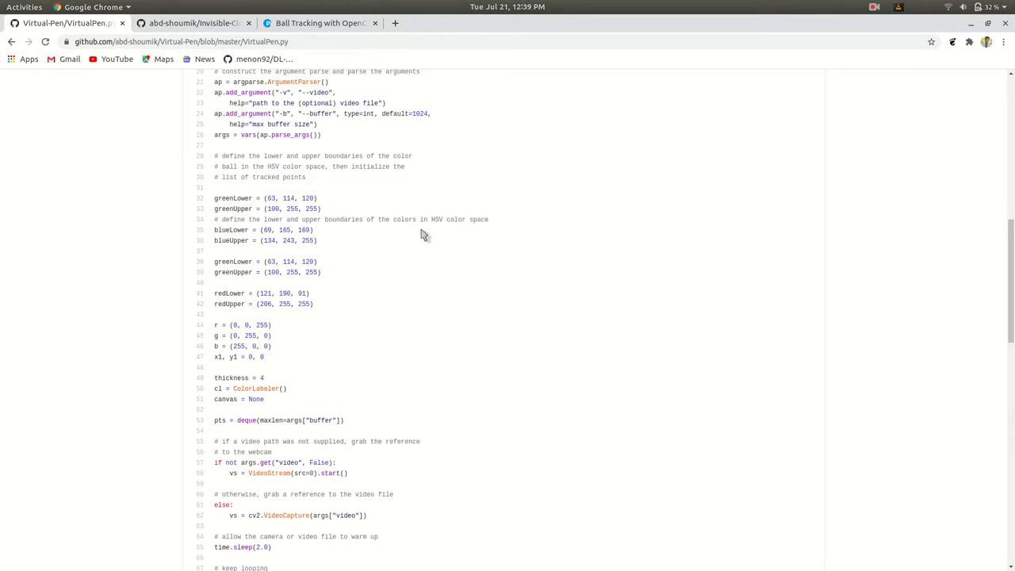
mouse_move(339, 219)
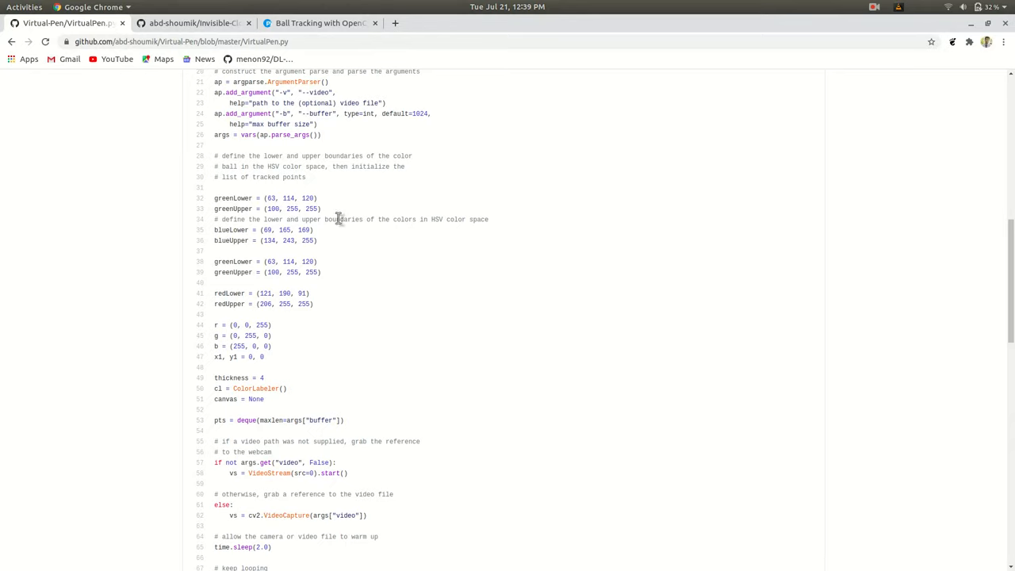
mouse_move(298, 305)
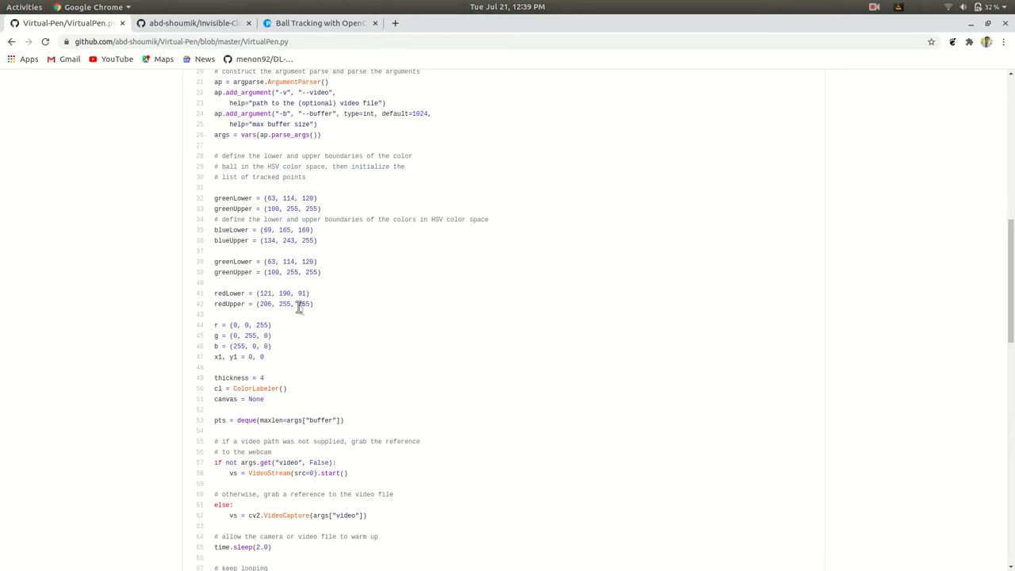
scroll("down", 3)
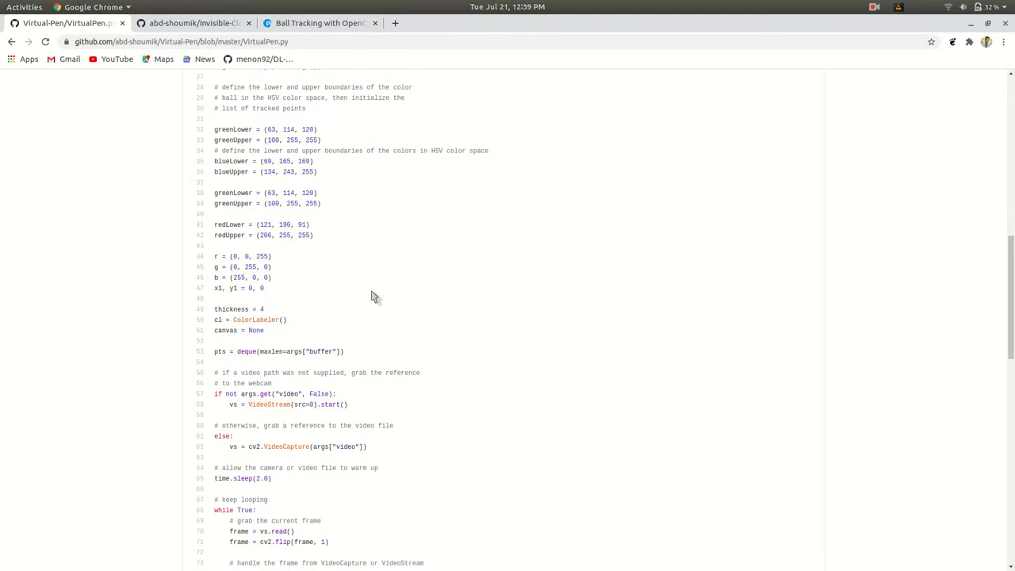
mouse_move(317, 172)
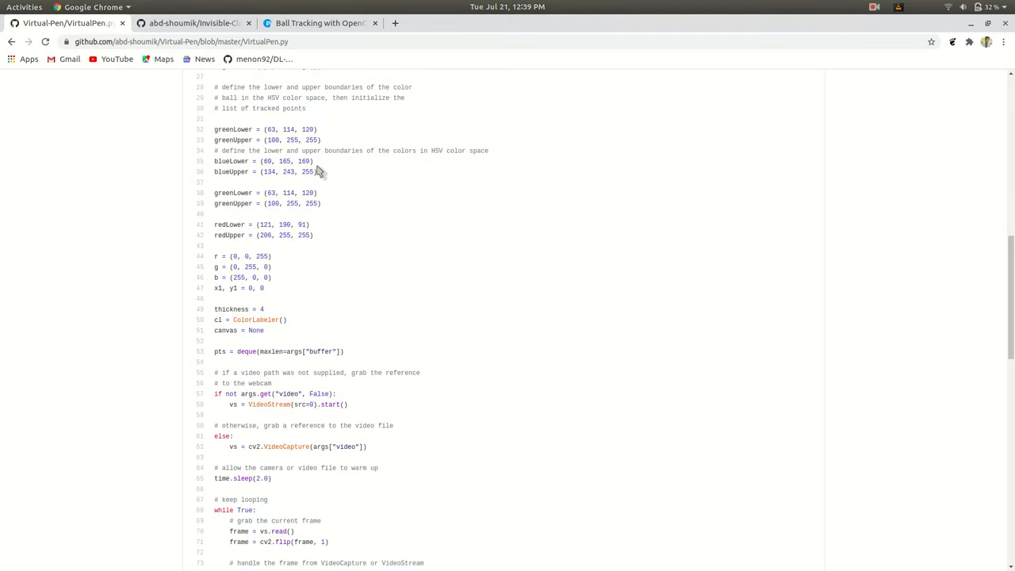
mouse_move(322, 124)
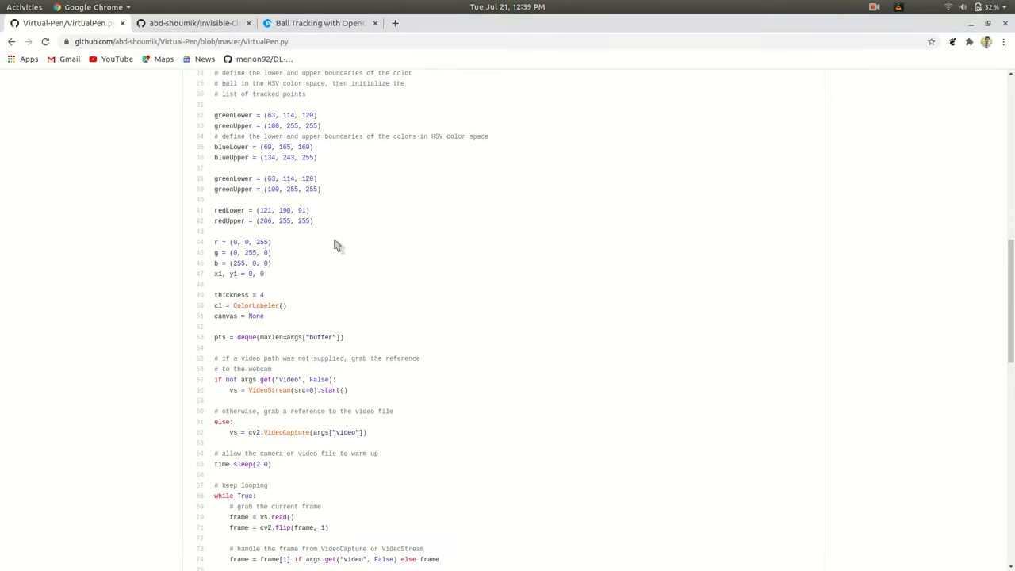
scroll("down", 3)
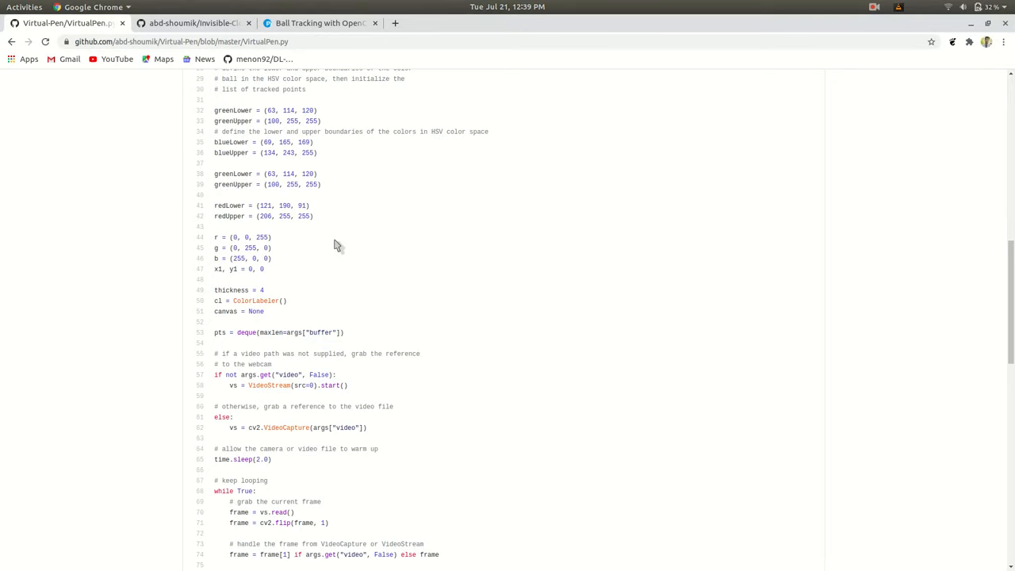
scroll("down", 3)
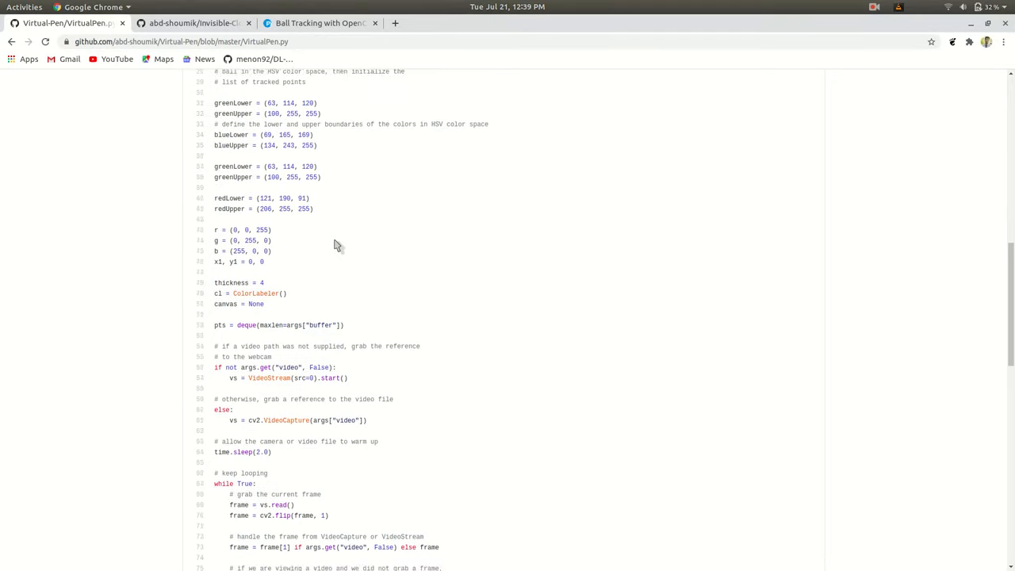
scroll("down", 3)
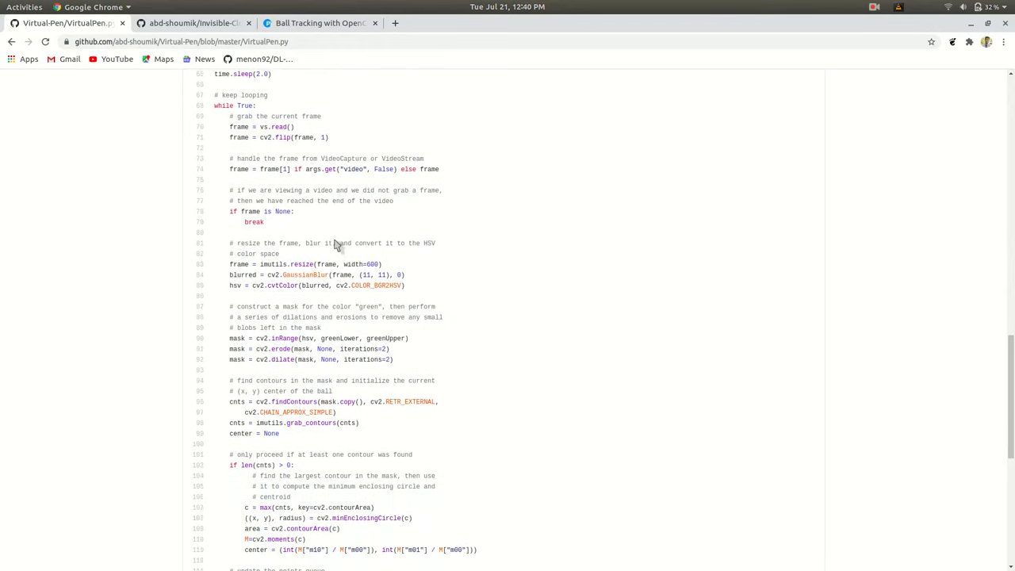
scroll("down", 3)
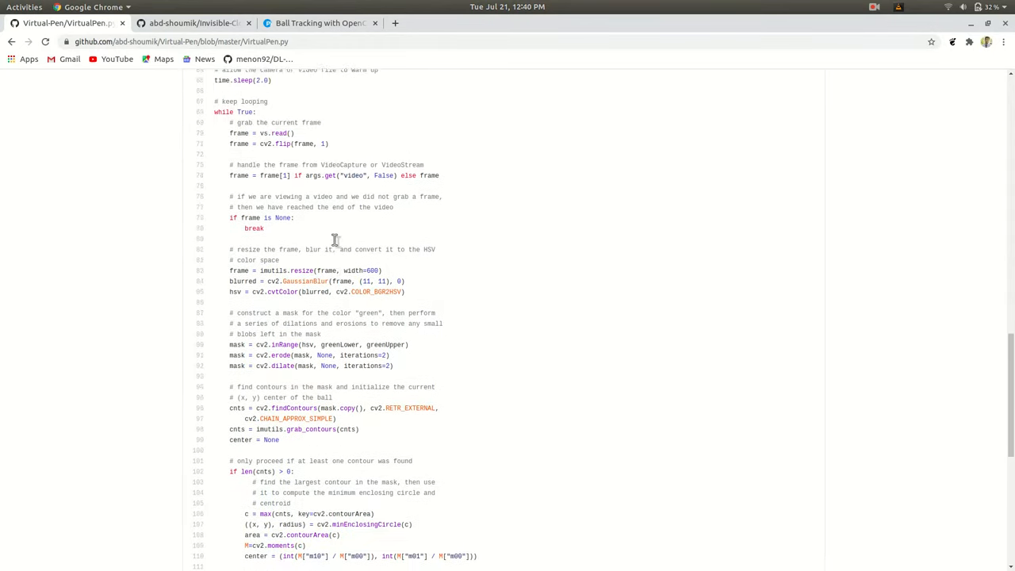
scroll("down", 3)
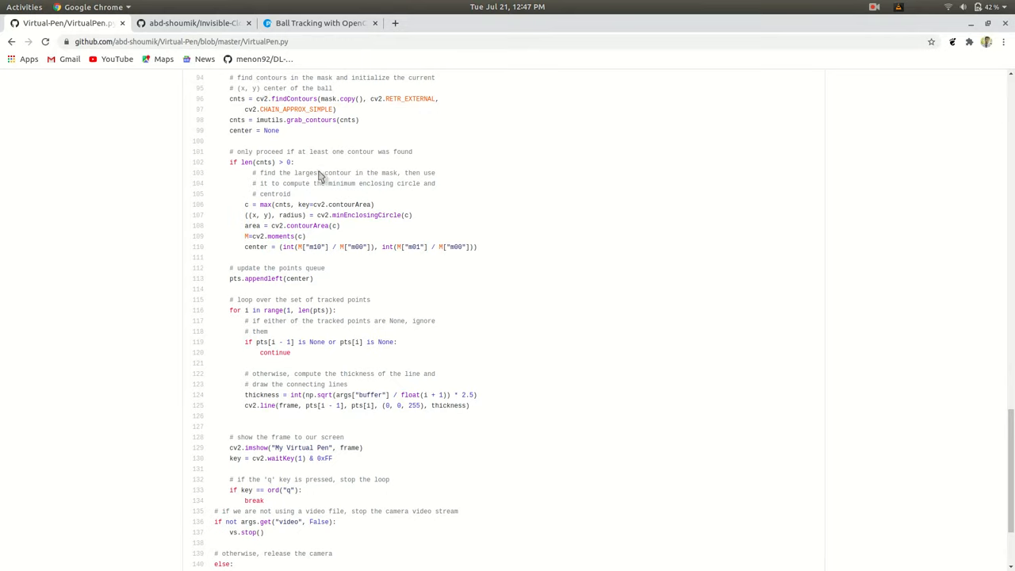
mouse_move(284, 184)
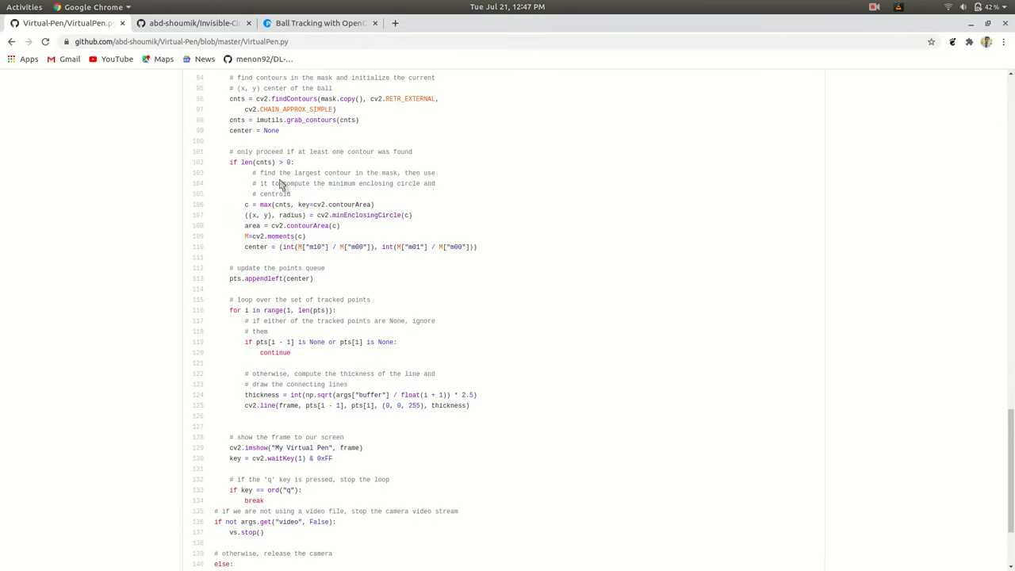
mouse_move(317, 198)
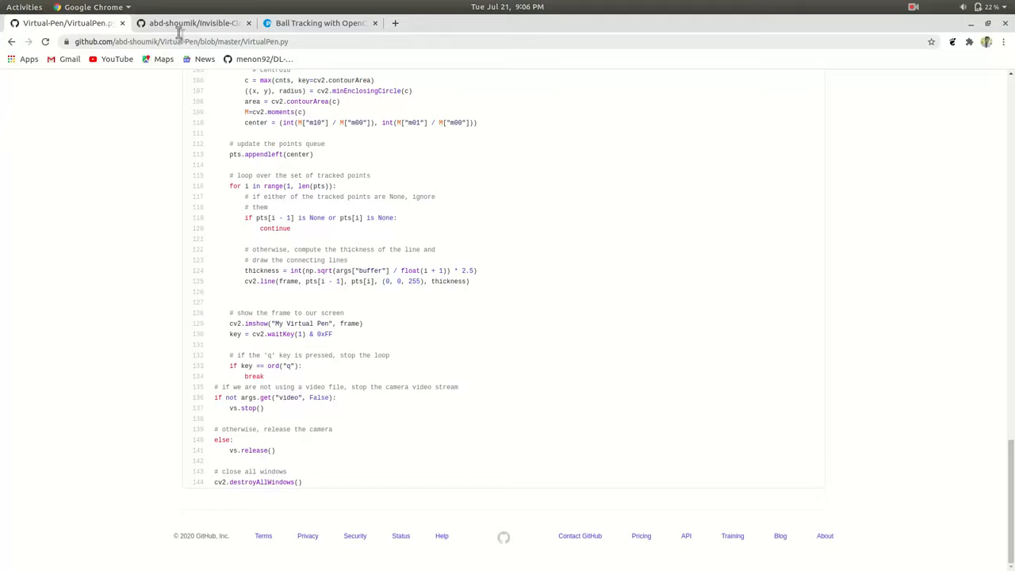
Step: Switch to the Invisible-Cloak repository and scroll down its README run instructions
left_click(190, 22)
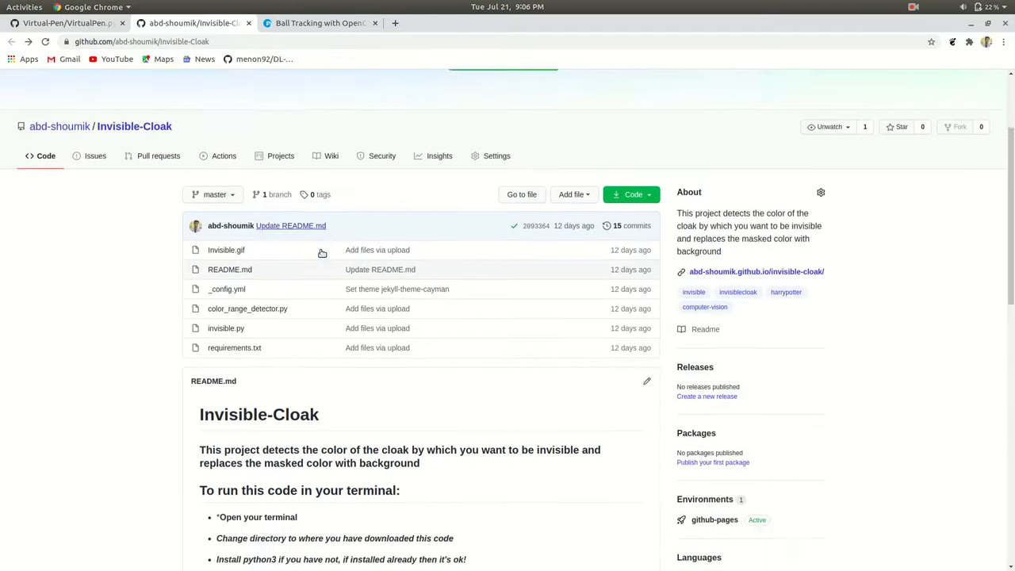
scroll("down", 3)
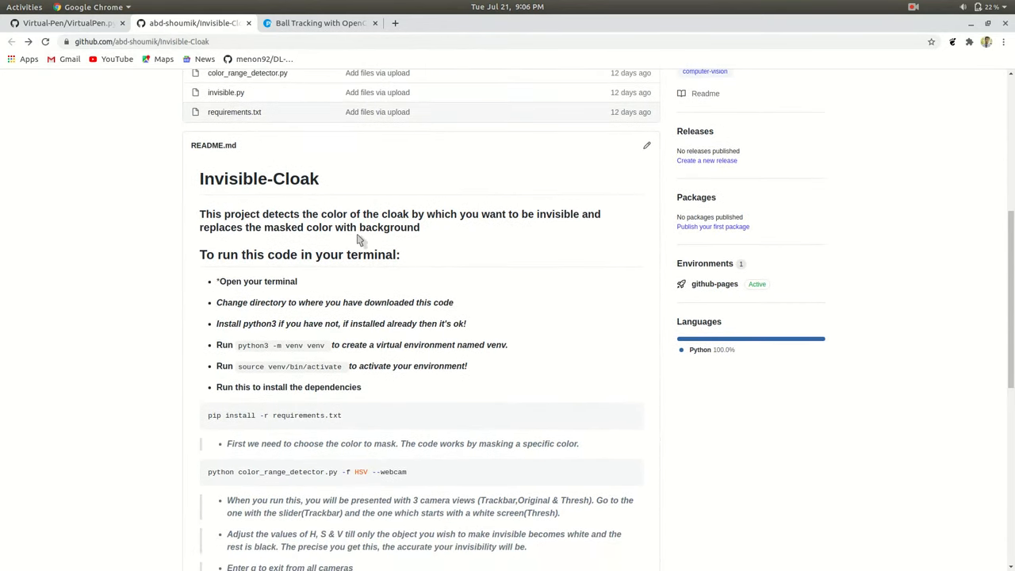
mouse_move(358, 226)
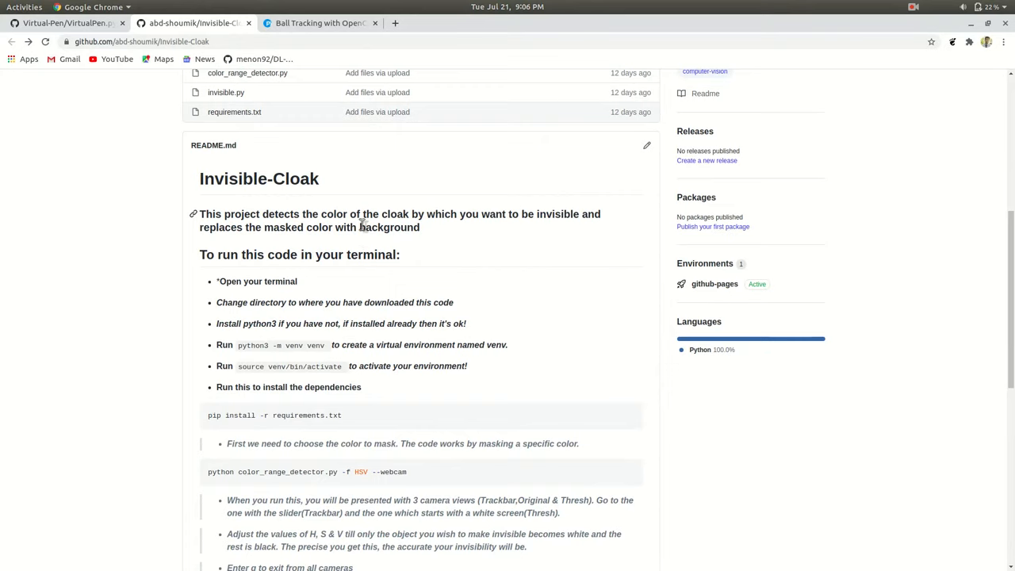
scroll("down", 3)
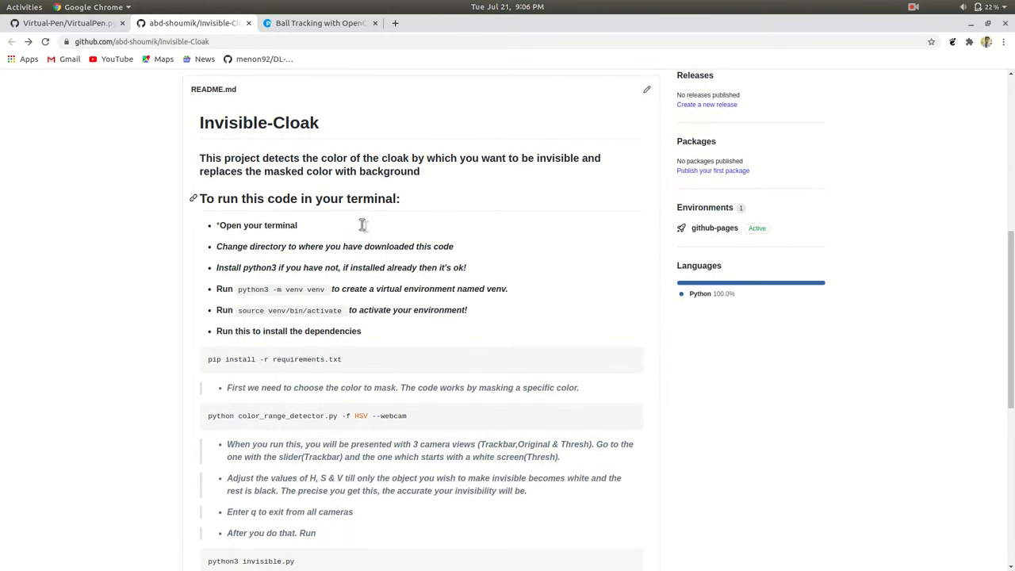
scroll("down", 3)
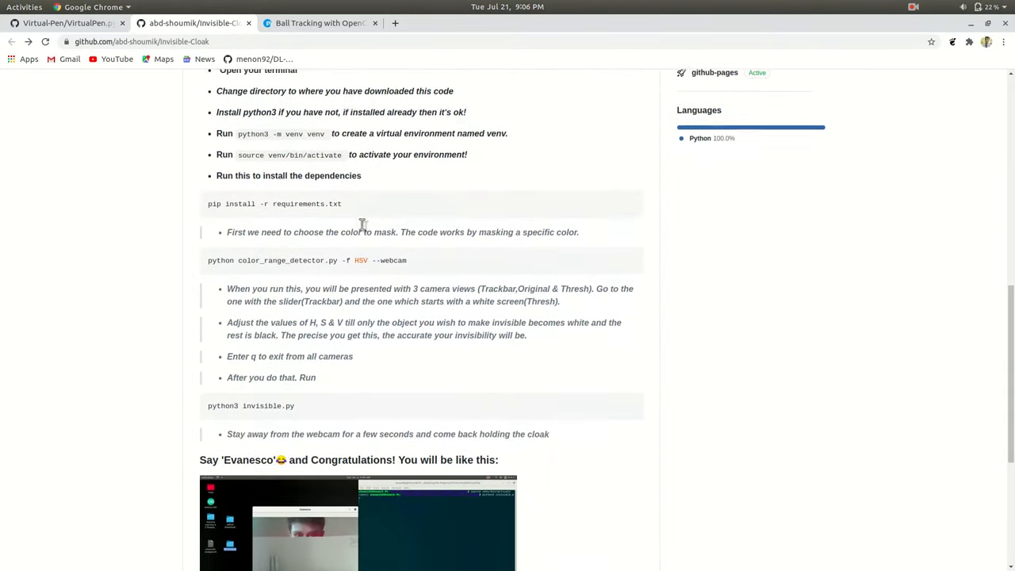
scroll("down", 3)
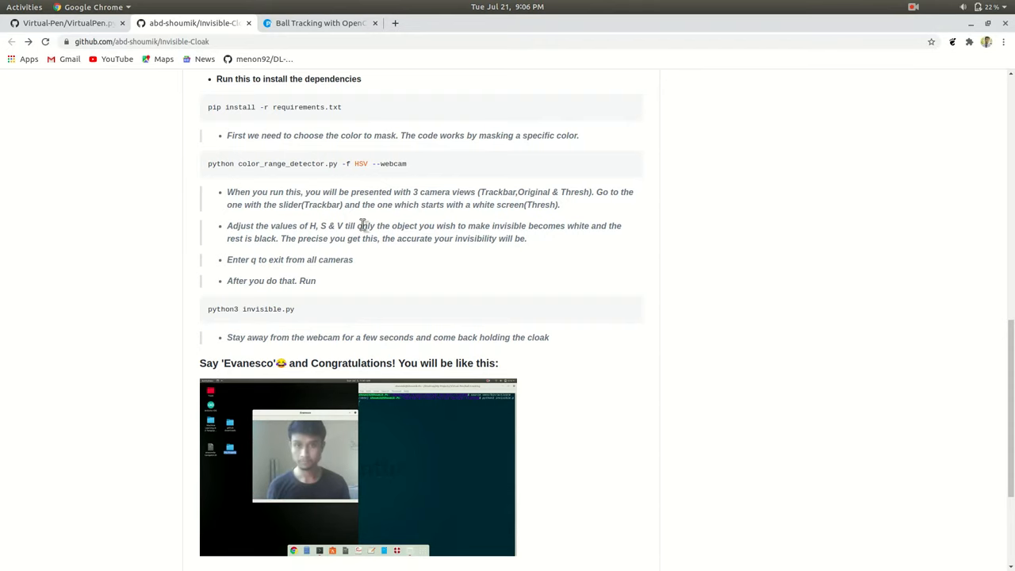
Step: Scroll back over the README between the file list and the instructions
scroll("up", 3)
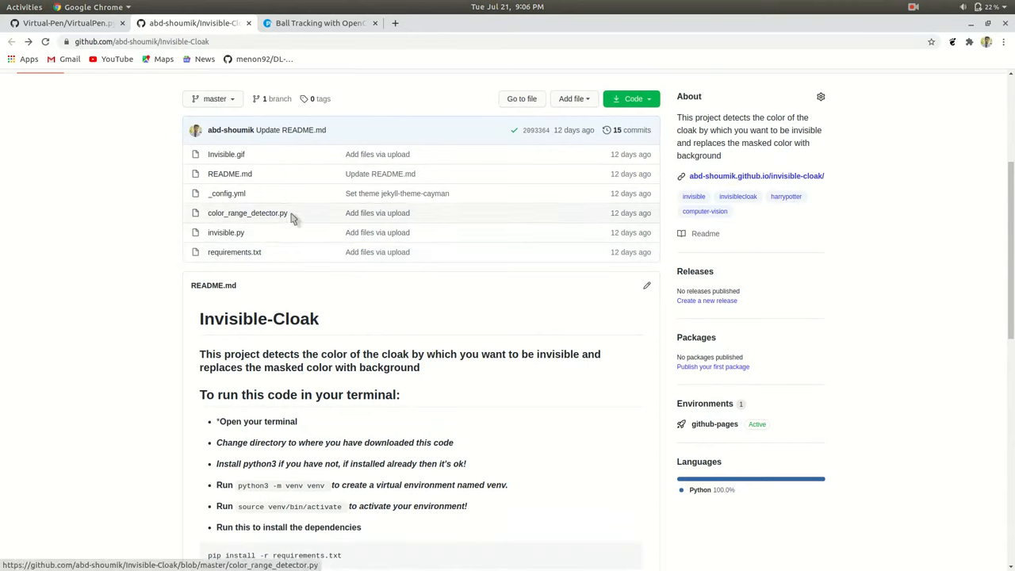
mouse_move(248, 213)
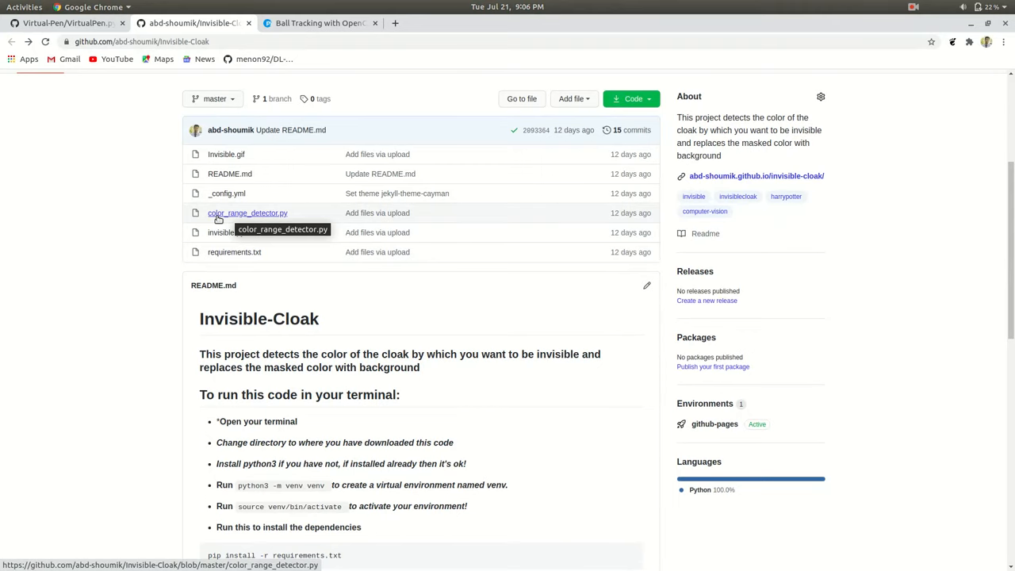
scroll("down", 3)
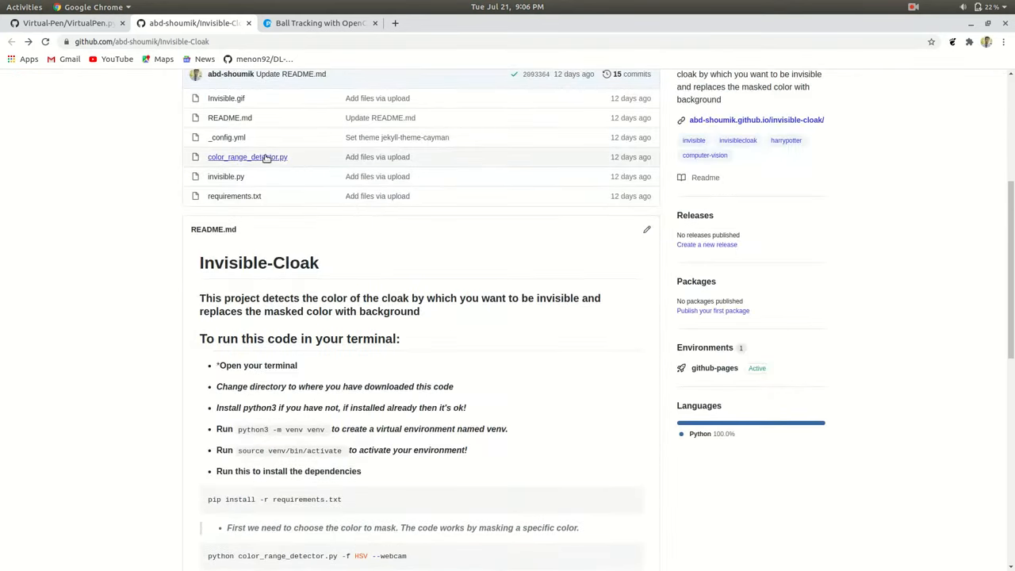
mouse_move(247, 157)
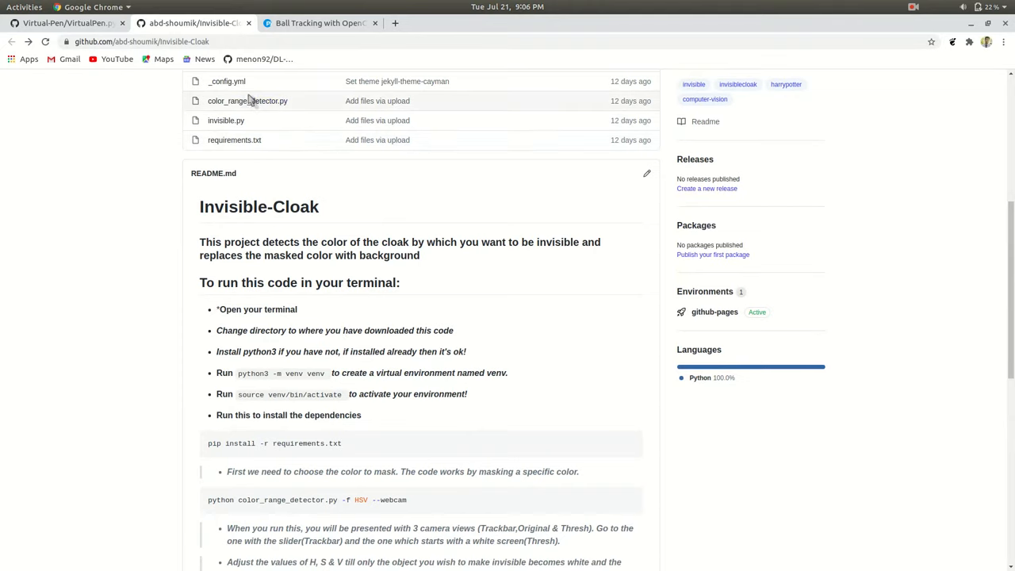
scroll("down", 3)
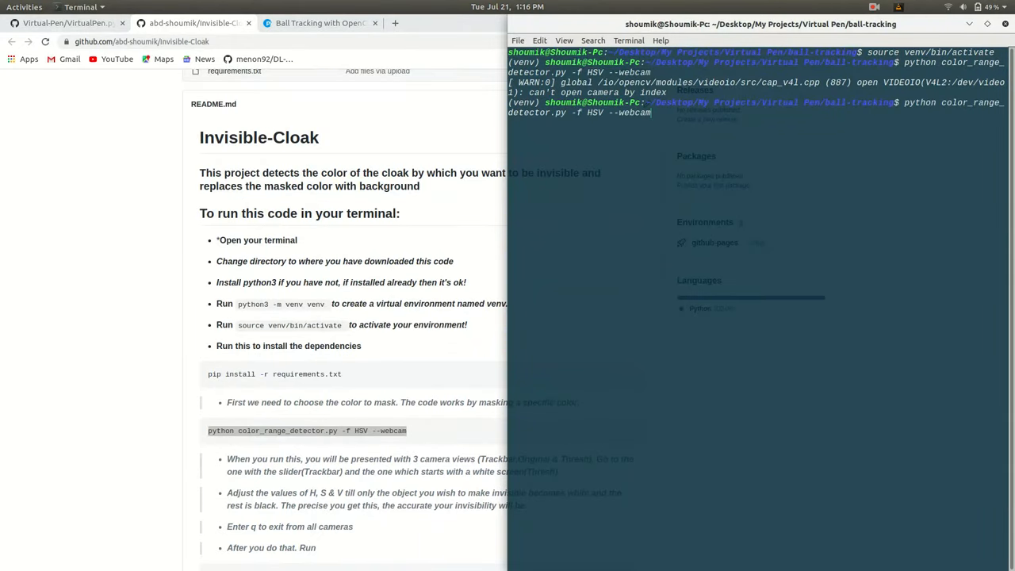
Step: Run 'python color_range_detector.py -f HSV --webcam' to launch the trackbar, original and threshold windows
key("Return")
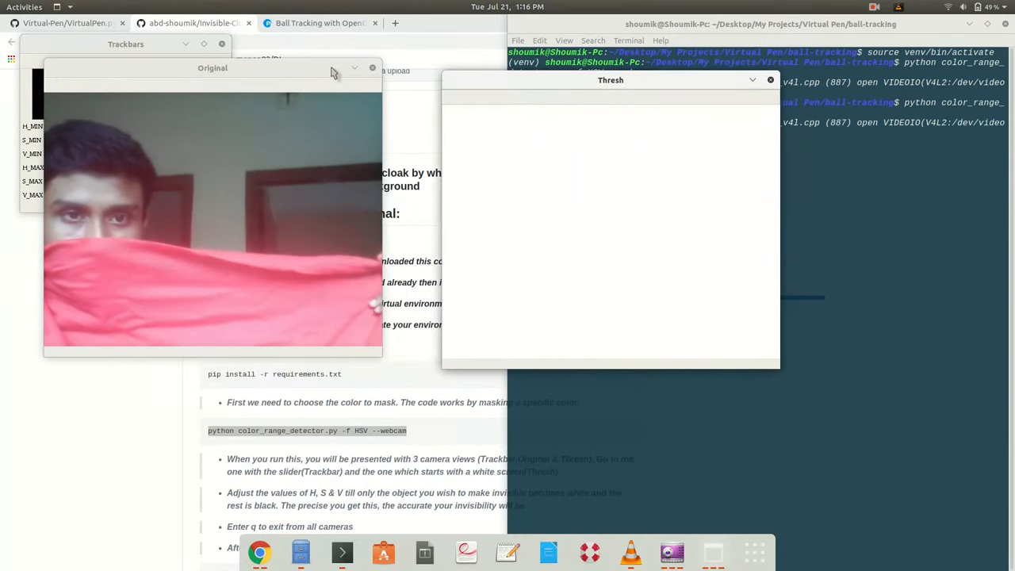
Step: Move the camera window aside and tune the H_MIN and S_MIN trackbars toward the red cloth
left_click_drag(213, 66, 270, 193)
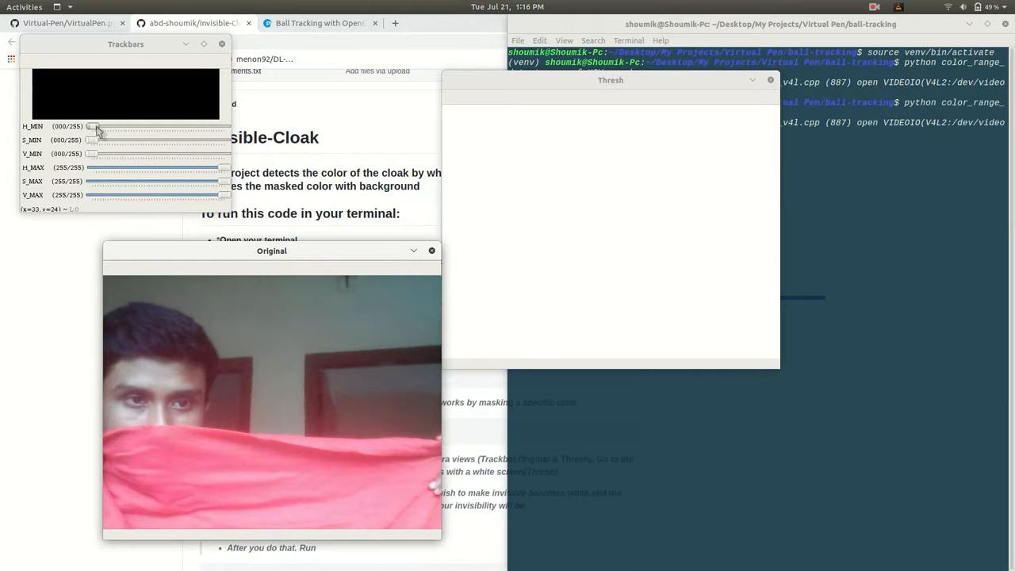
left_click_drag(88, 127, 178, 127)
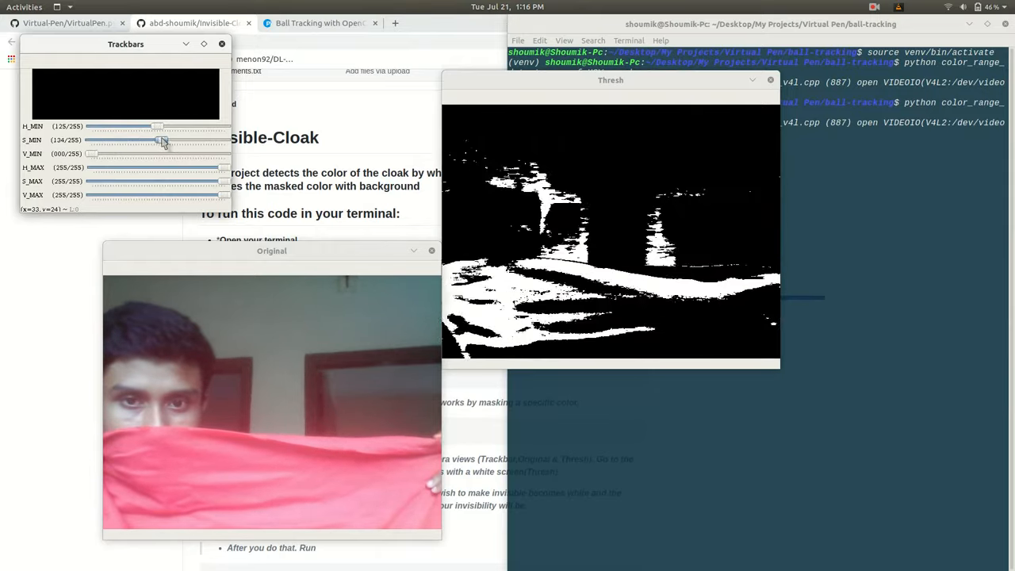
left_click_drag(162, 140, 142, 140)
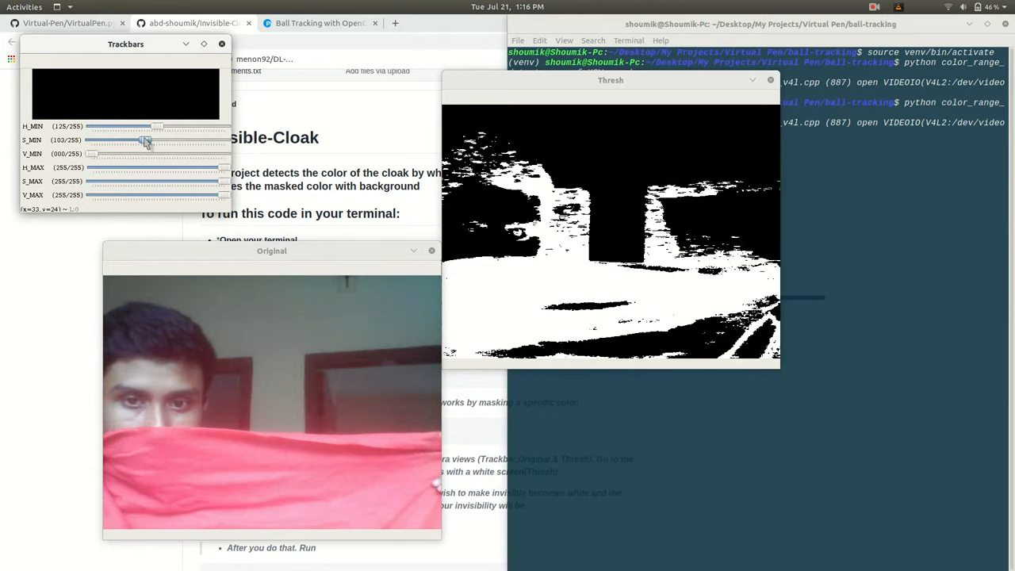
left_click_drag(146, 140, 140, 139)
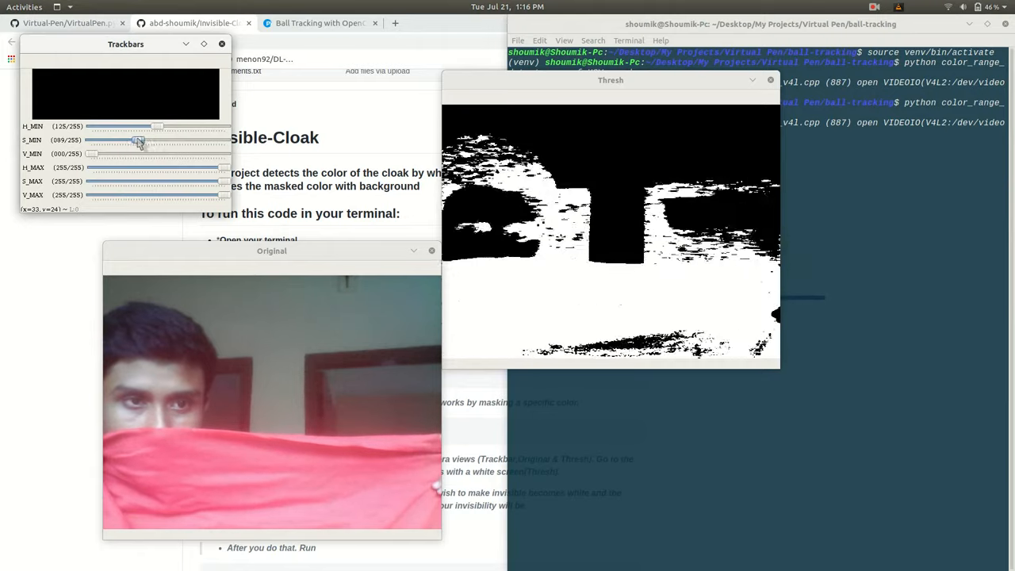
left_click_drag(139, 140, 133, 140)
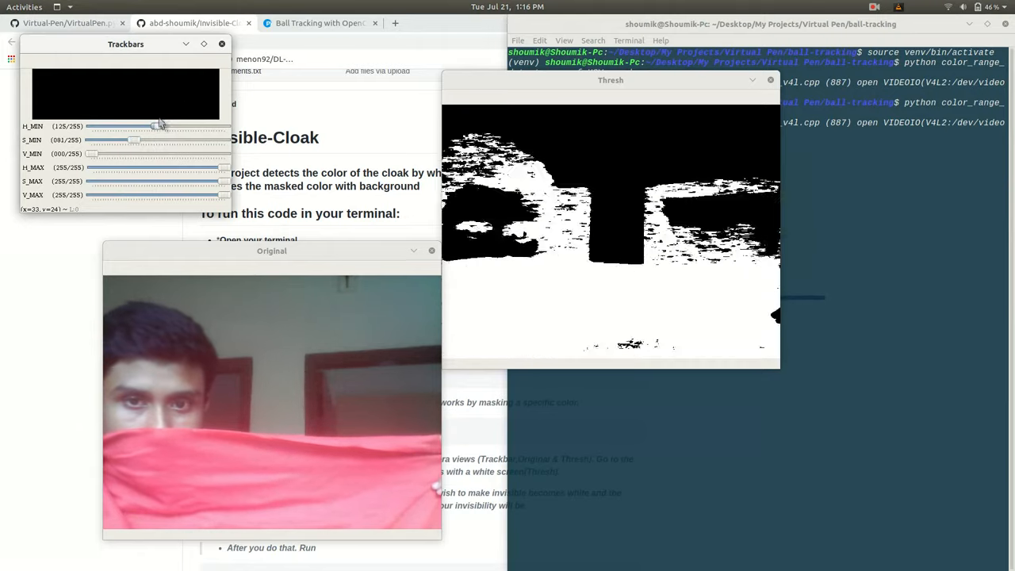
left_click_drag(159, 126, 156, 127)
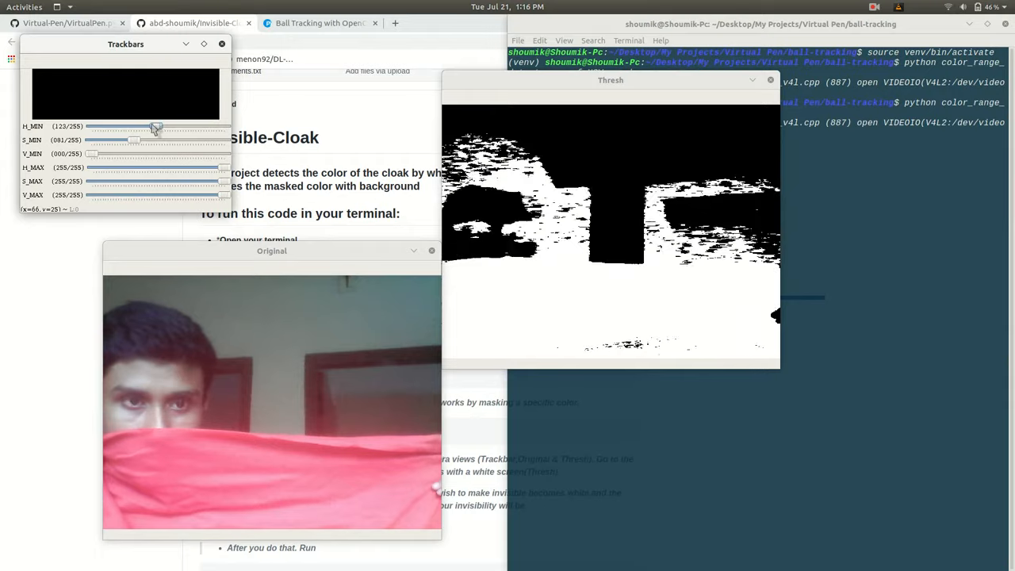
Step: Raise and fine-tune V_MIN until only the red cloth shows white in the Thresh view
left_click_drag(155, 127, 149, 127)
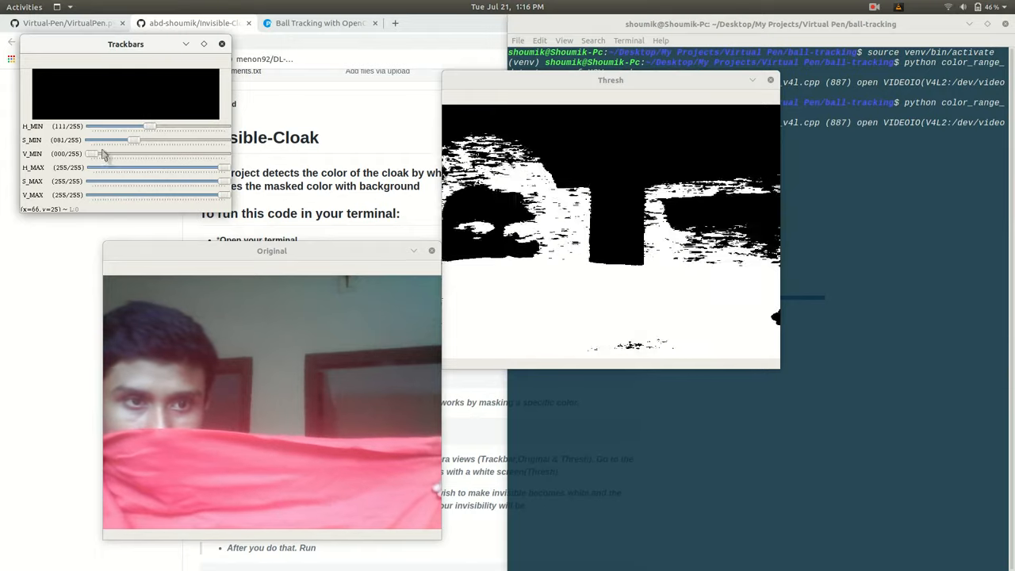
left_click_drag(89, 154, 155, 153)
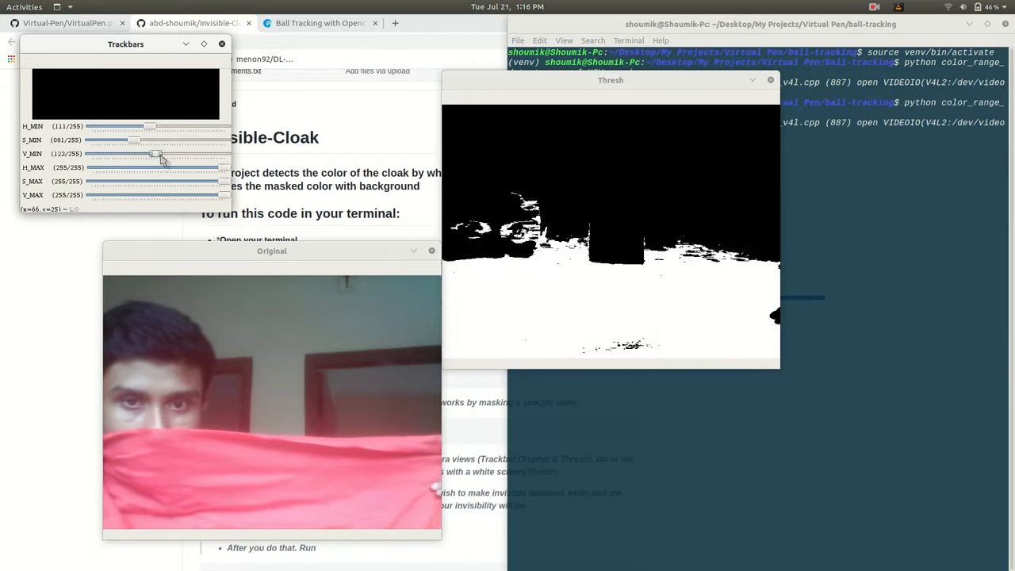
left_click_drag(156, 152, 187, 152)
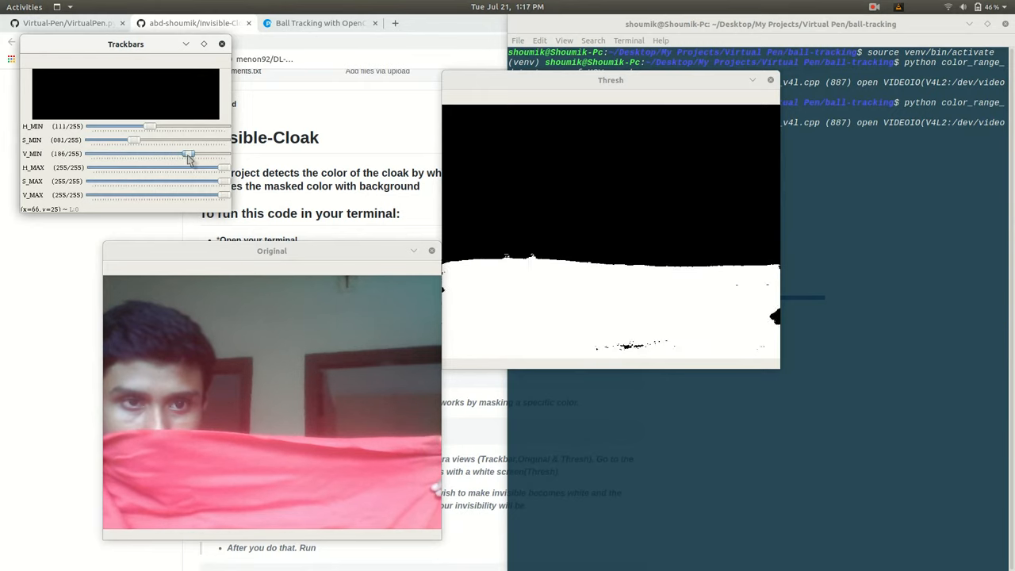
left_click_drag(187, 156, 176, 156)
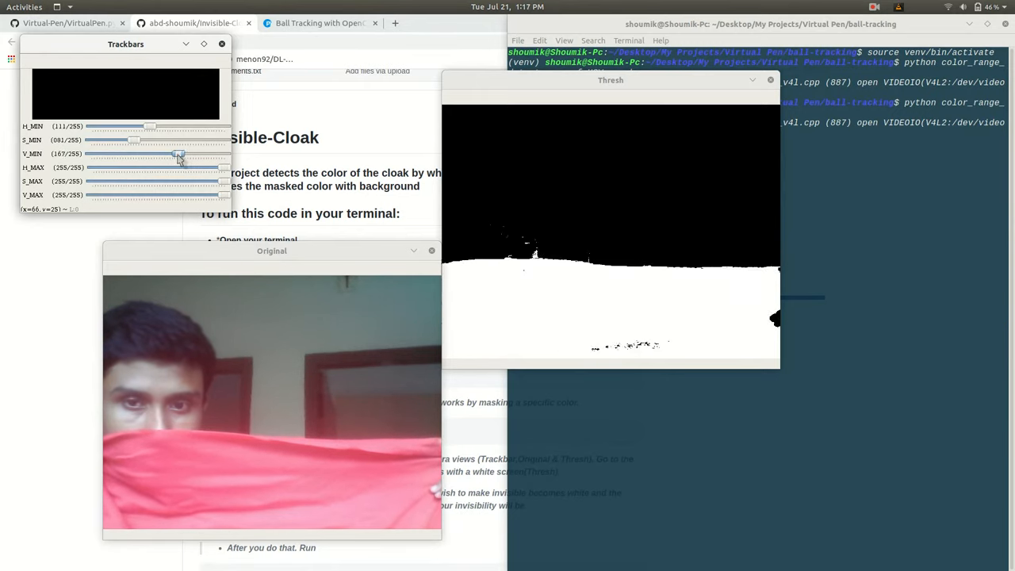
left_click_drag(177, 156, 191, 155)
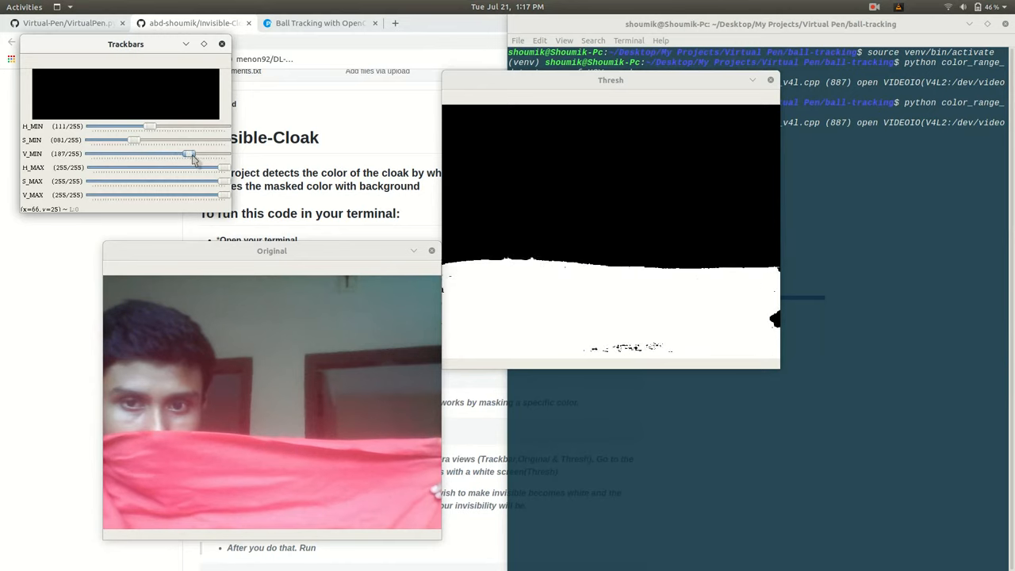
left_click_drag(187, 154, 197, 153)
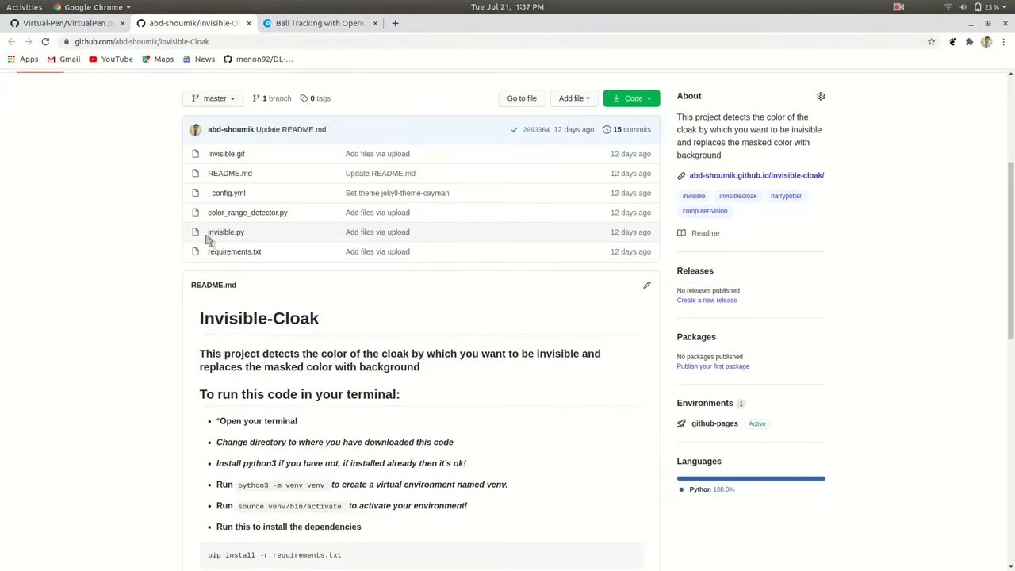
mouse_move(225, 232)
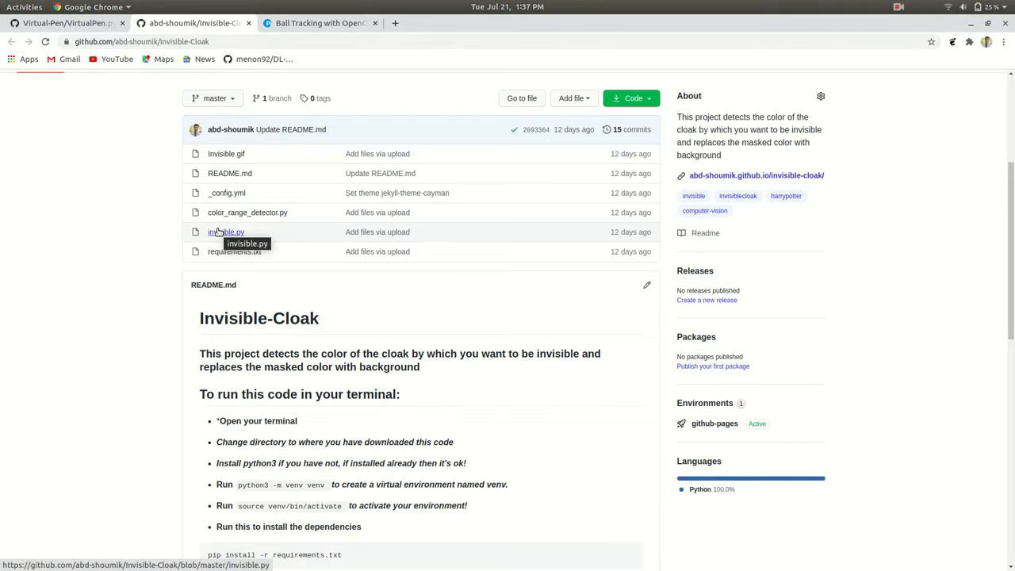
left_click(225, 231)
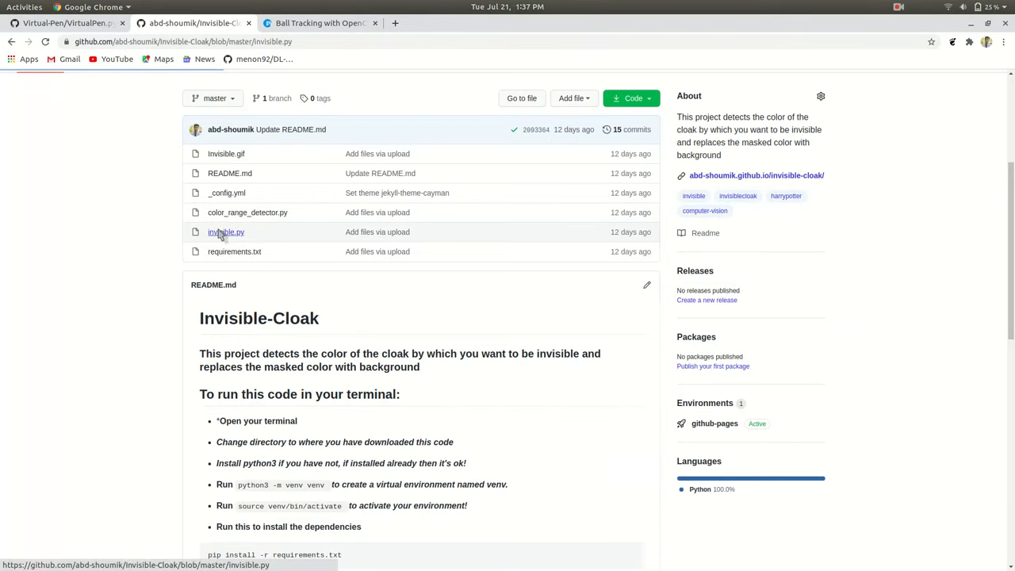
Step: Open invisible.py from the file list and scroll through its masking loop to the window cleanup
left_click(225, 231)
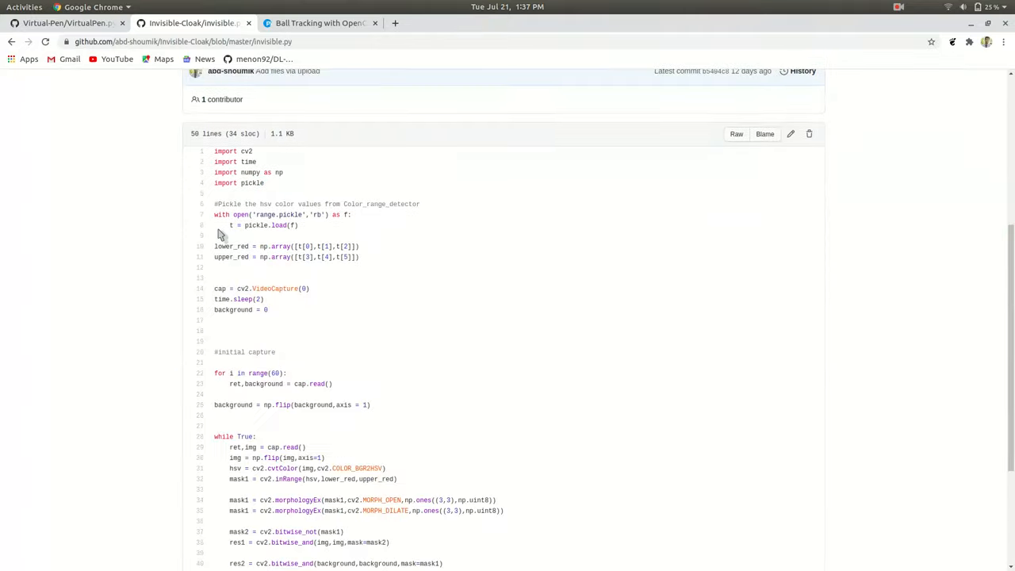
mouse_move(384, 267)
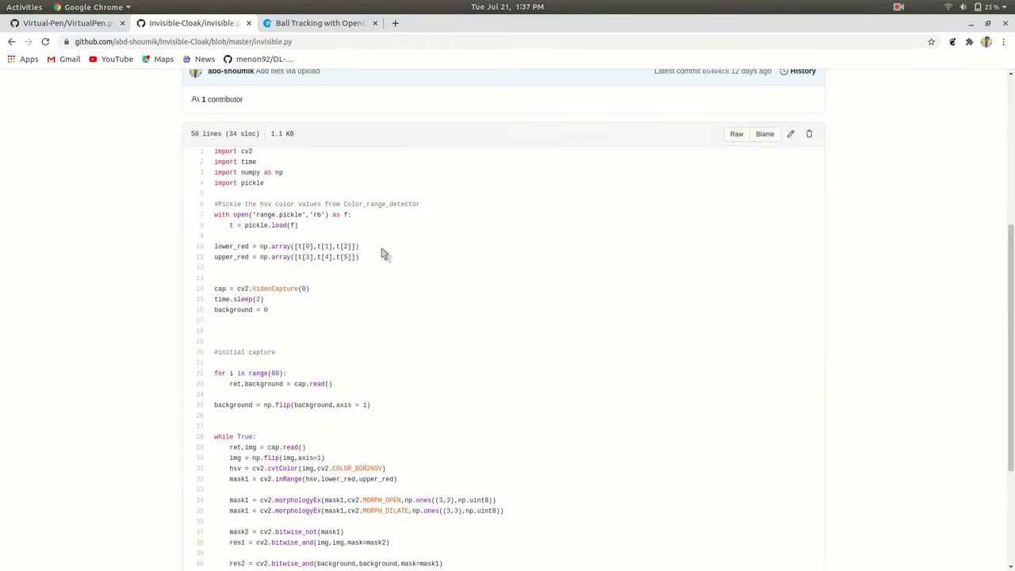
scroll("down", 3)
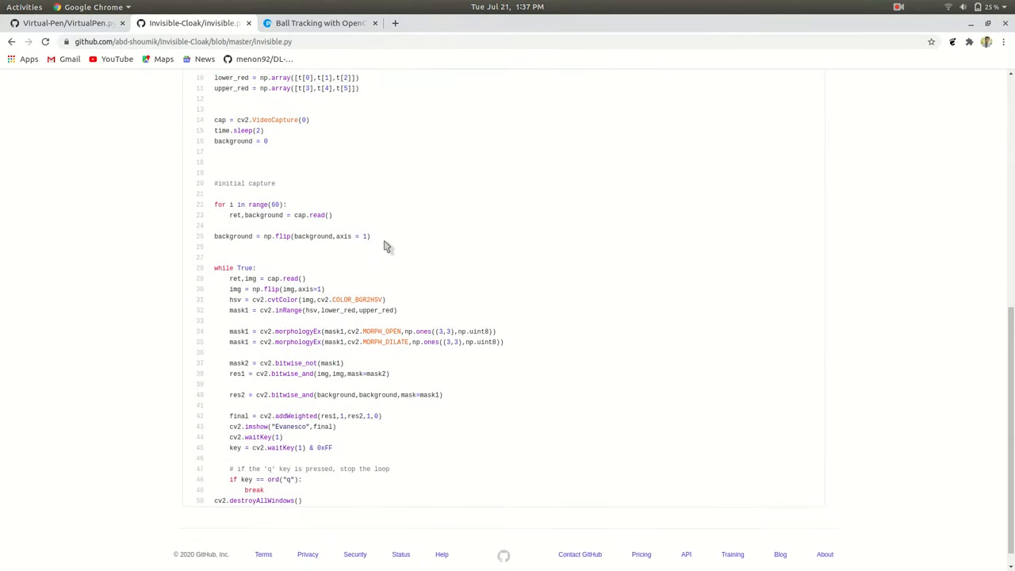
scroll("down", 3)
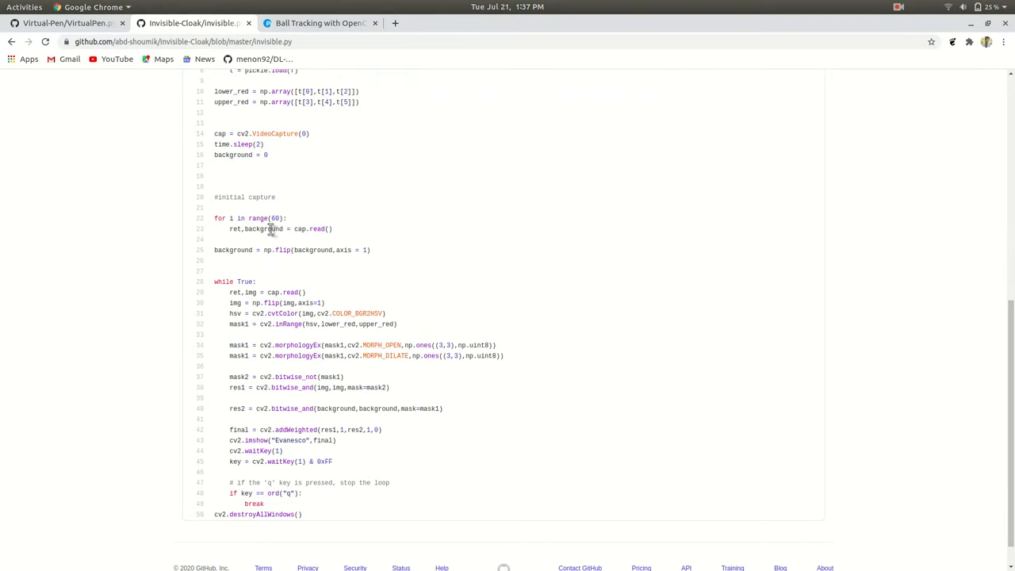
mouse_move(381, 257)
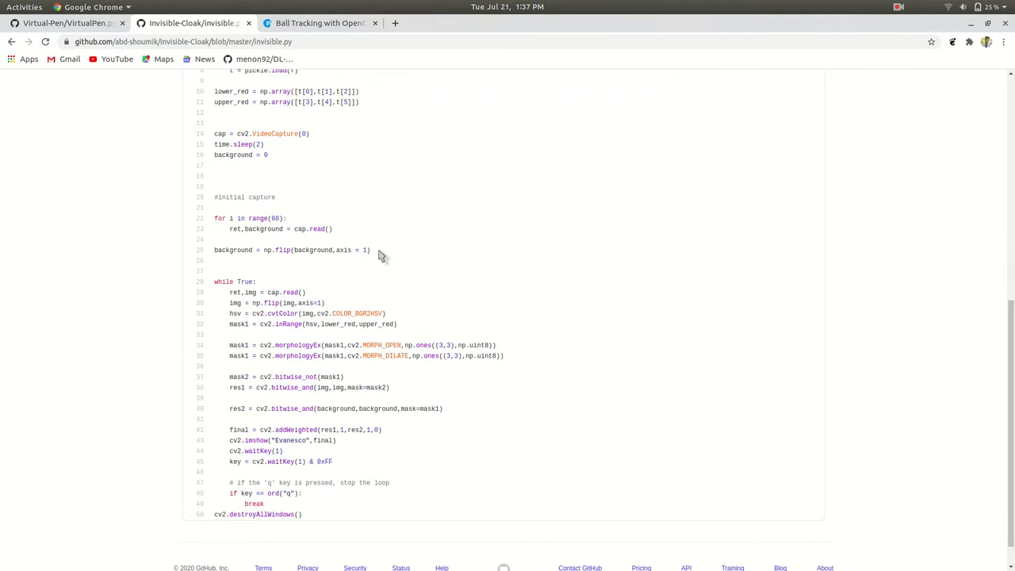
scroll("down", 3)
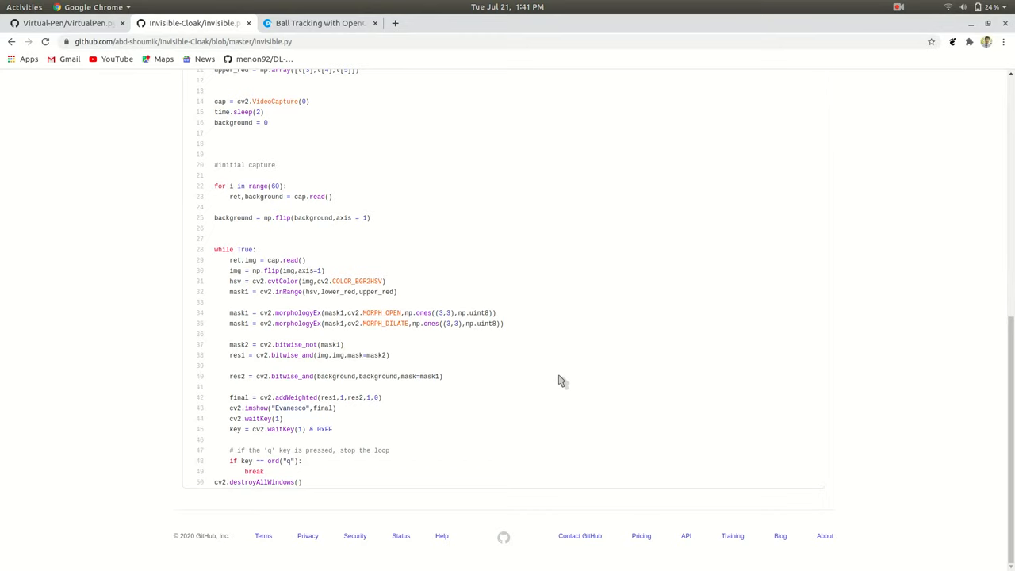
mouse_move(12, 51)
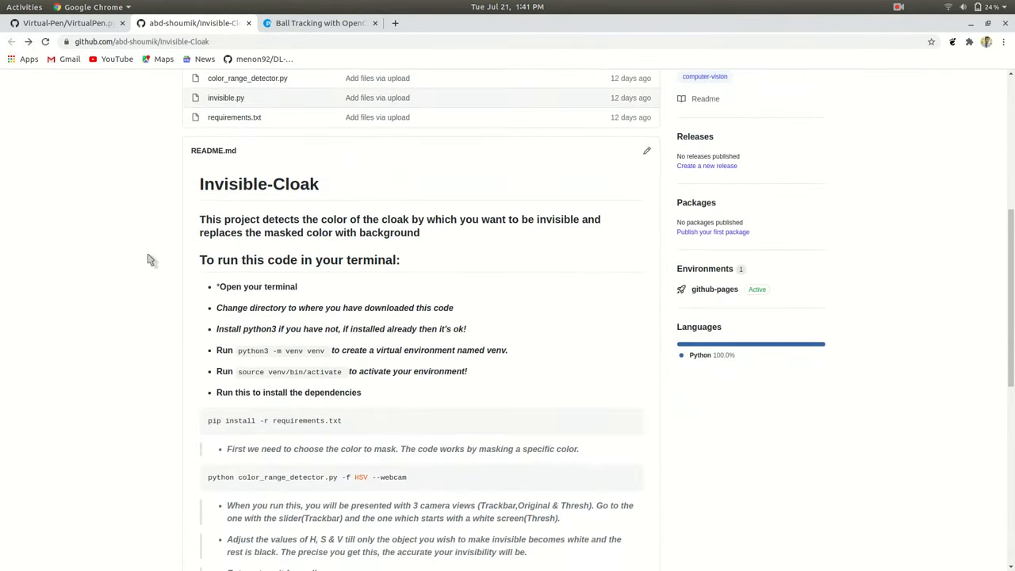
mouse_move(422, 291)
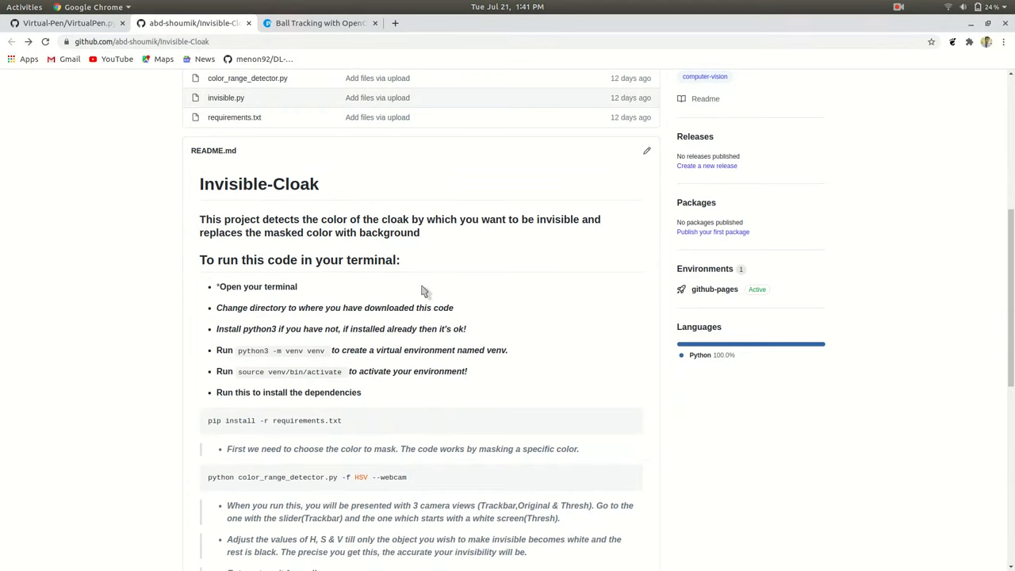
mouse_move(371, 298)
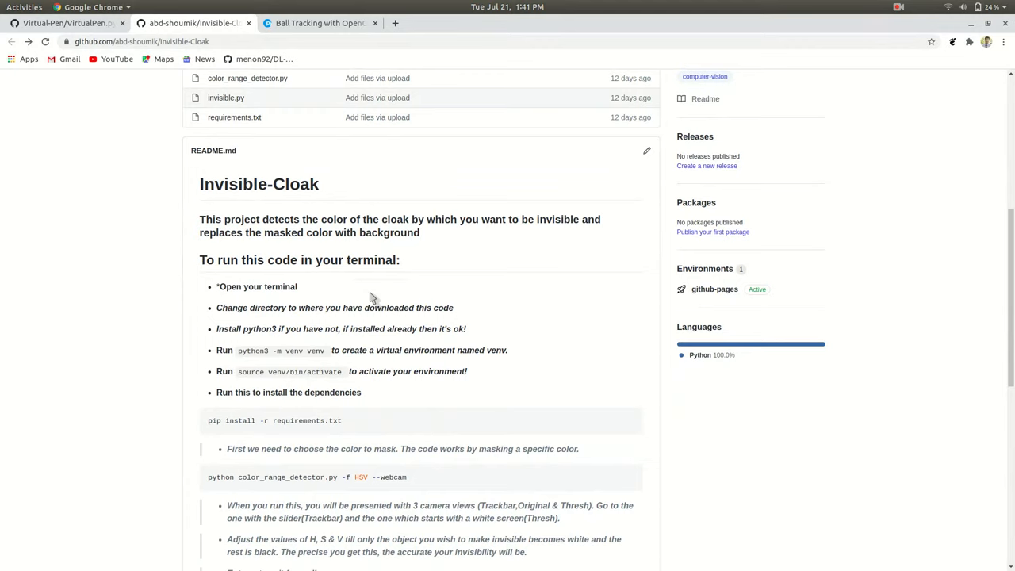
mouse_move(339, 272)
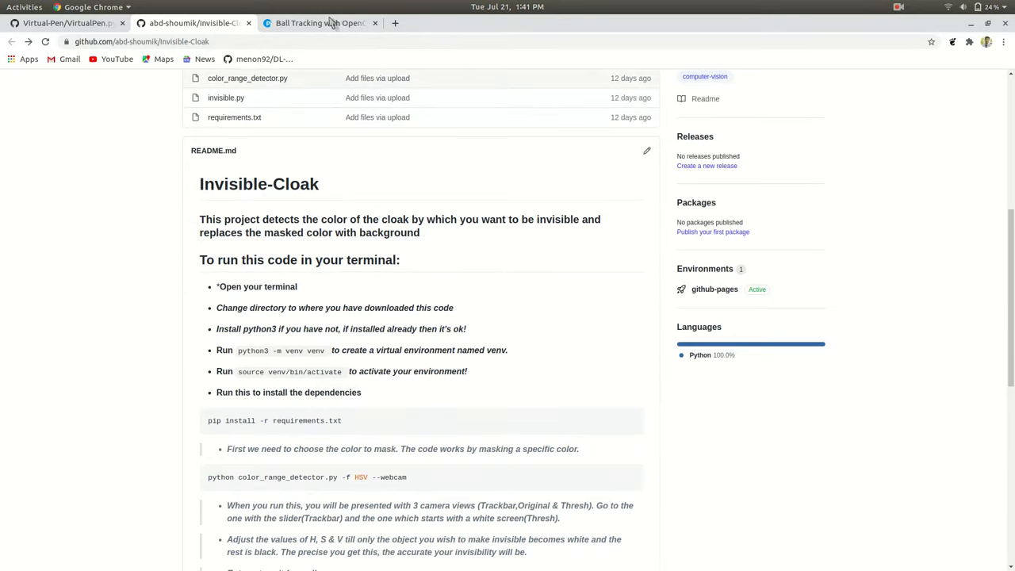
Step: Scroll the Invisible-Cloak repository main page to show its file list and README
scroll("up", 3)
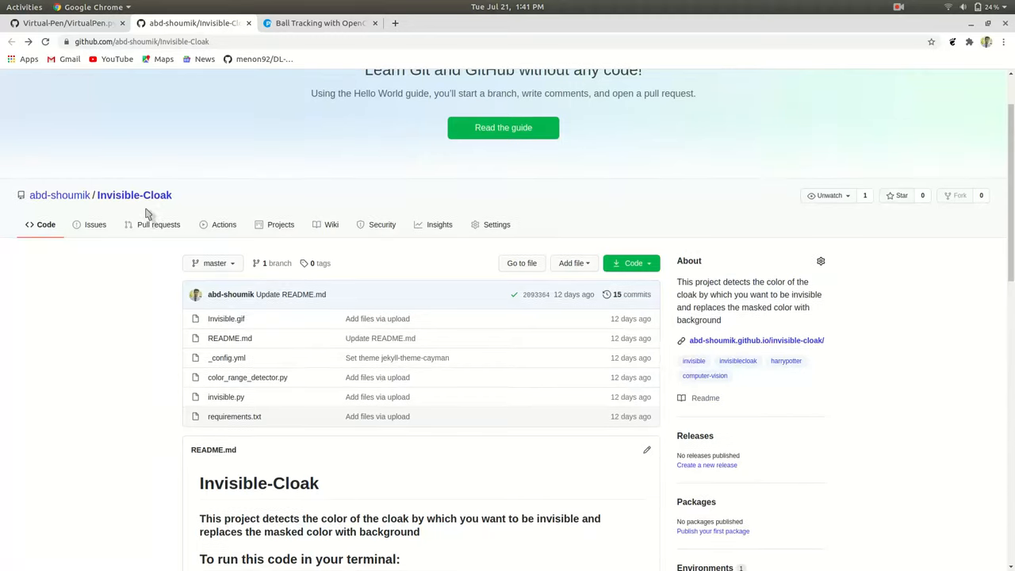
scroll("down", 3)
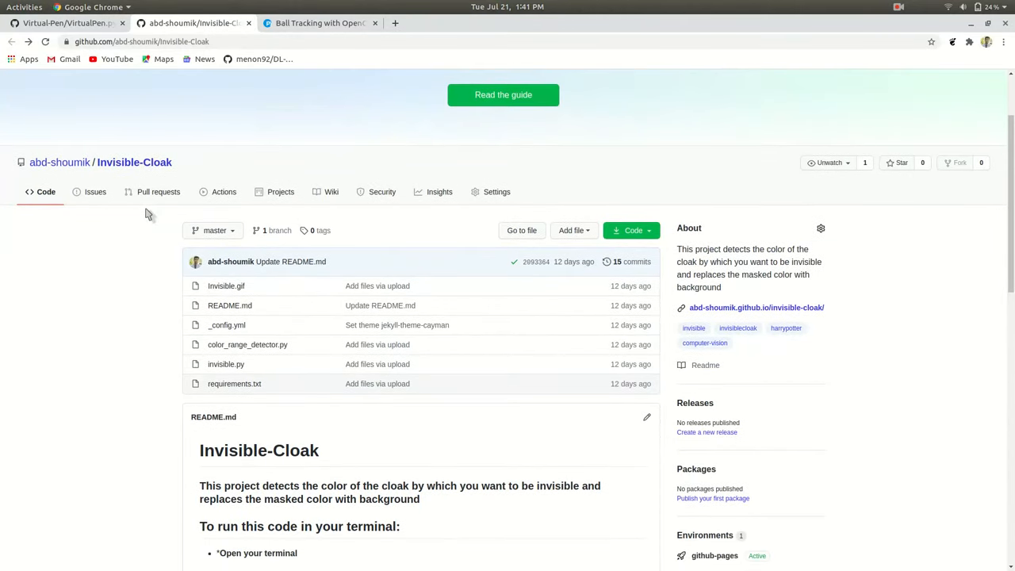